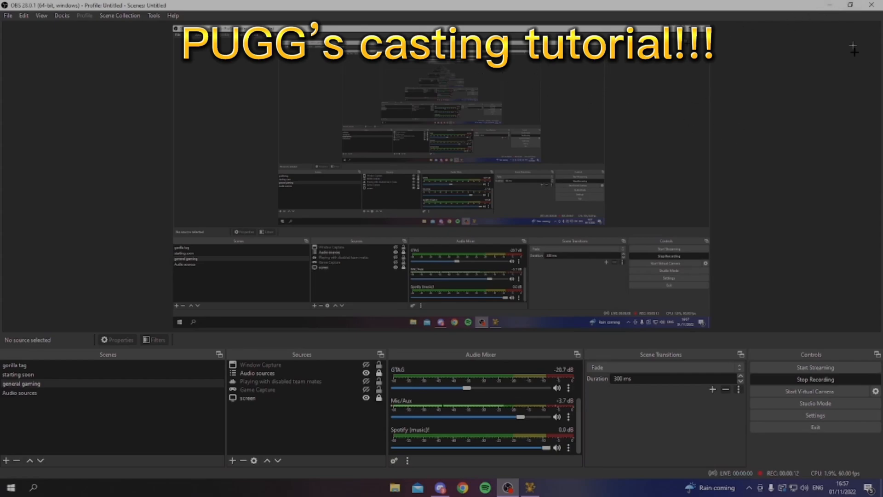
# Step: Uninstall all Gorilla Tag mods from the Utilities page and close the manager
pyautogui.click(416, 488)
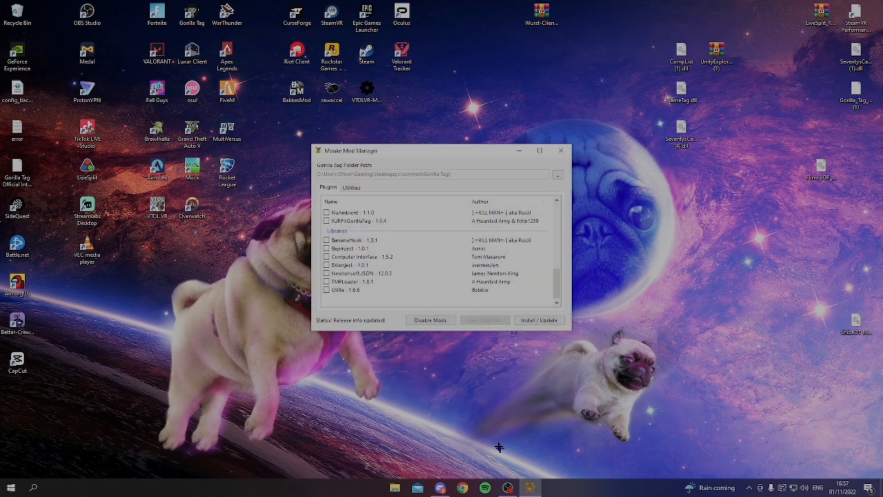
pyautogui.click(351, 187)
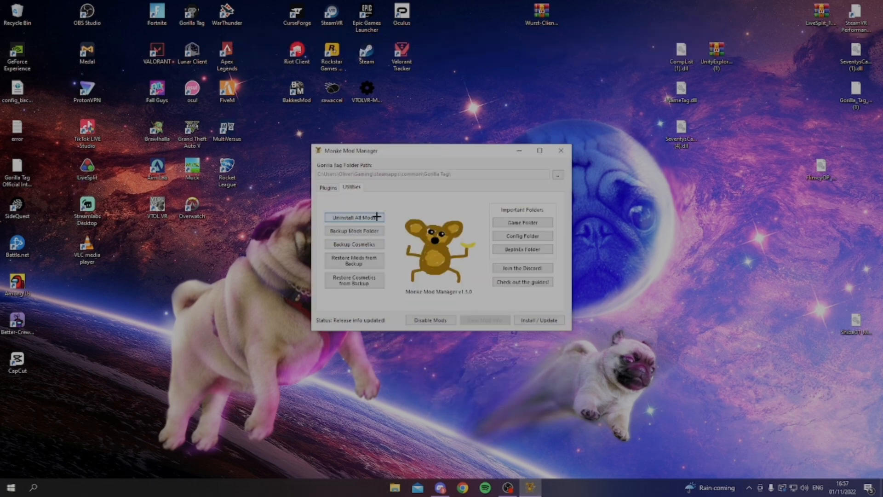
pyautogui.click(354, 217)
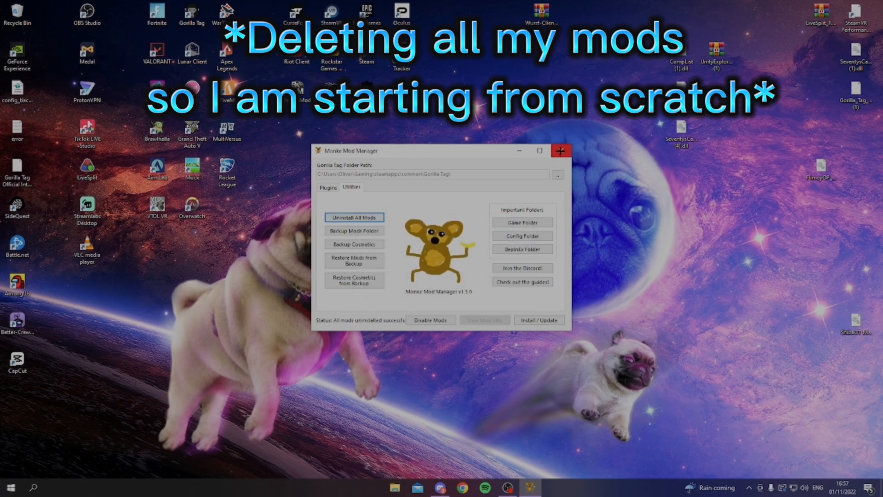
pyautogui.moveTo(561, 150)
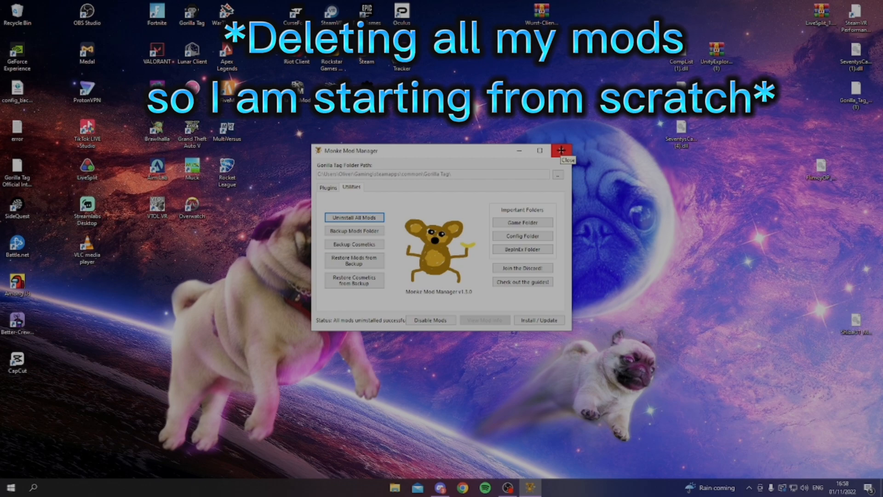
pyautogui.click(560, 150)
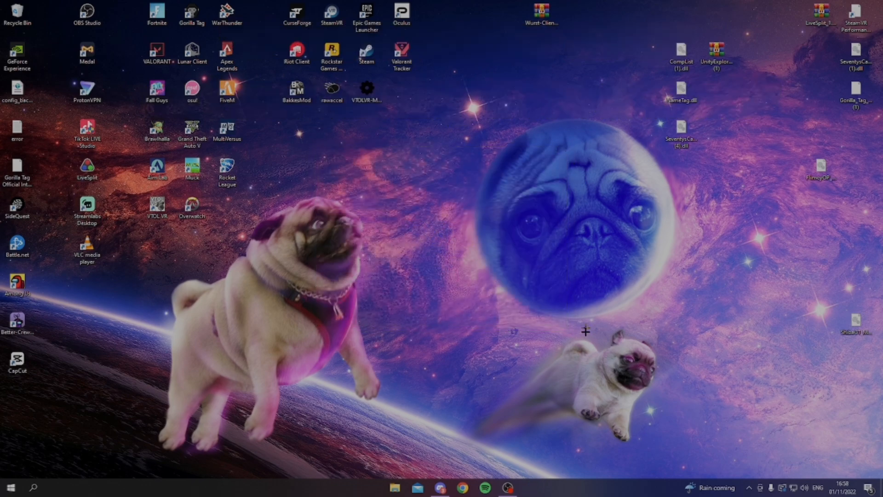
# Step: Show the casting server's #resources channel in Discord and look through its download posts
pyautogui.click(441, 487)
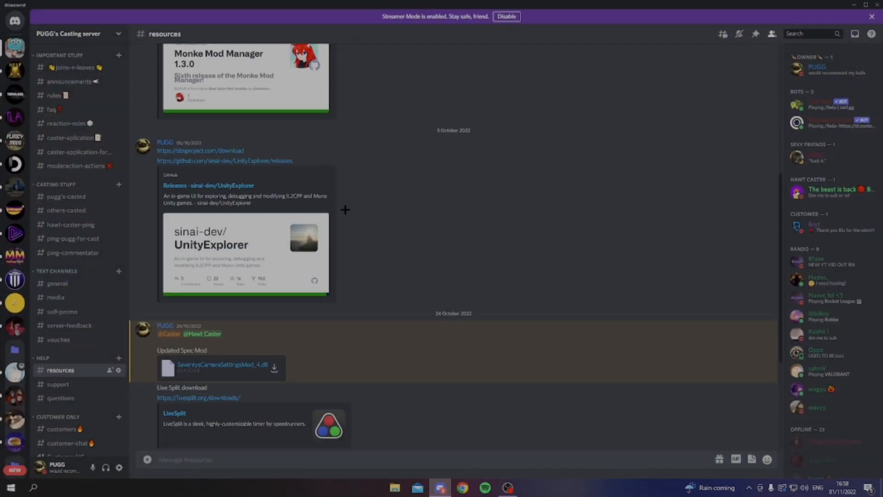
pyautogui.click(68, 34)
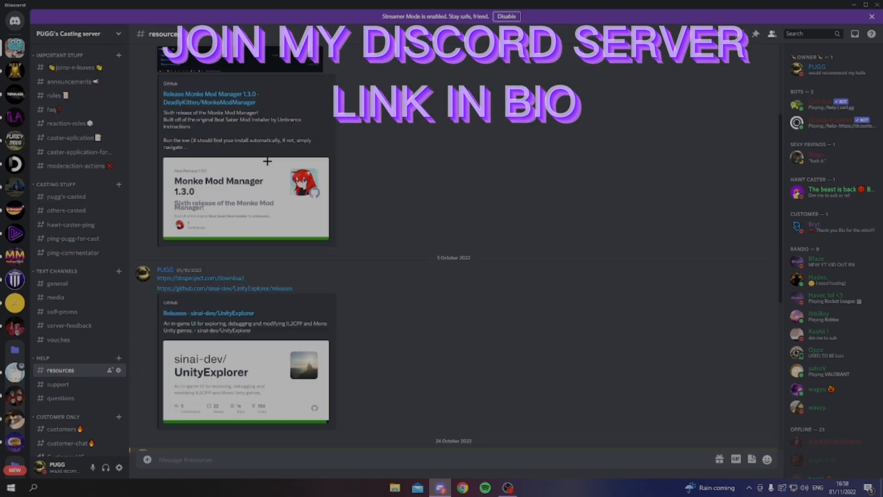
pyautogui.scroll(-3)
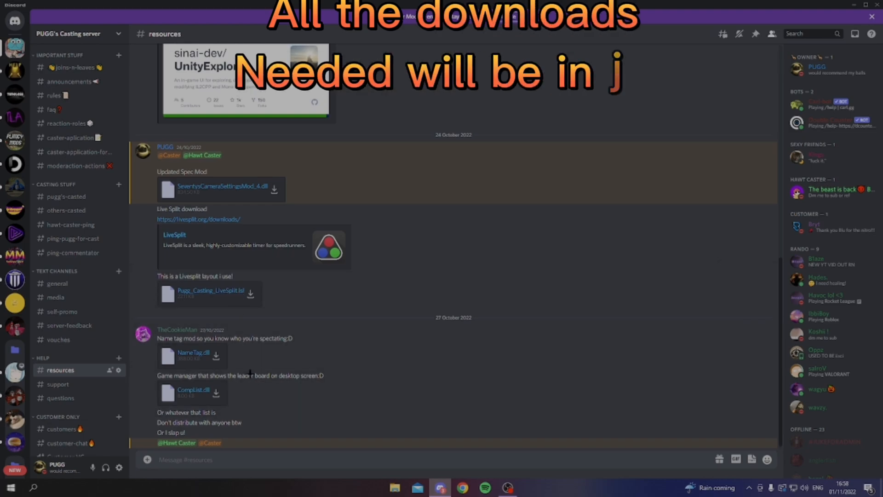
pyautogui.scroll(3)
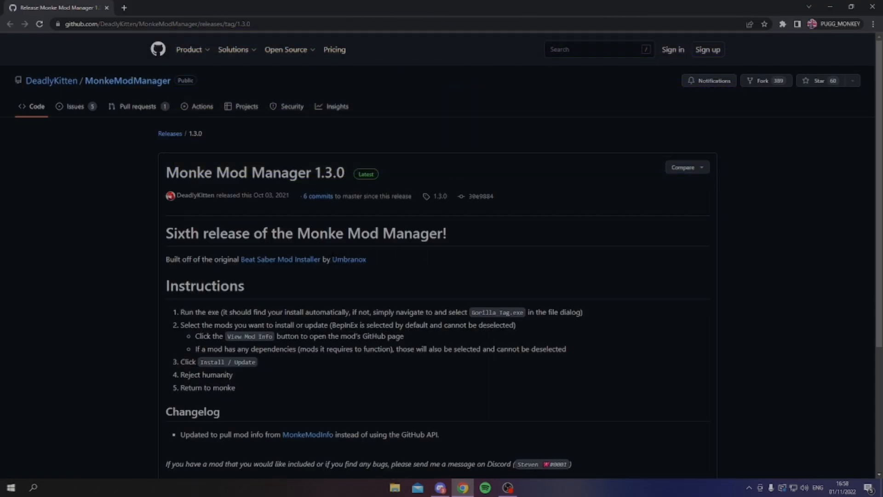
# Step: Download MonkeModManager.exe from the release assets and search Windows for it
pyautogui.scroll(-3)
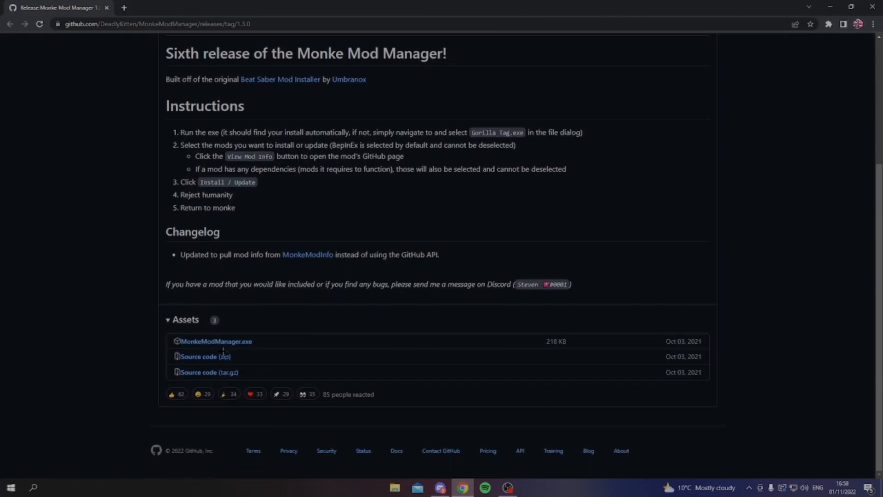
pyautogui.click(440, 487)
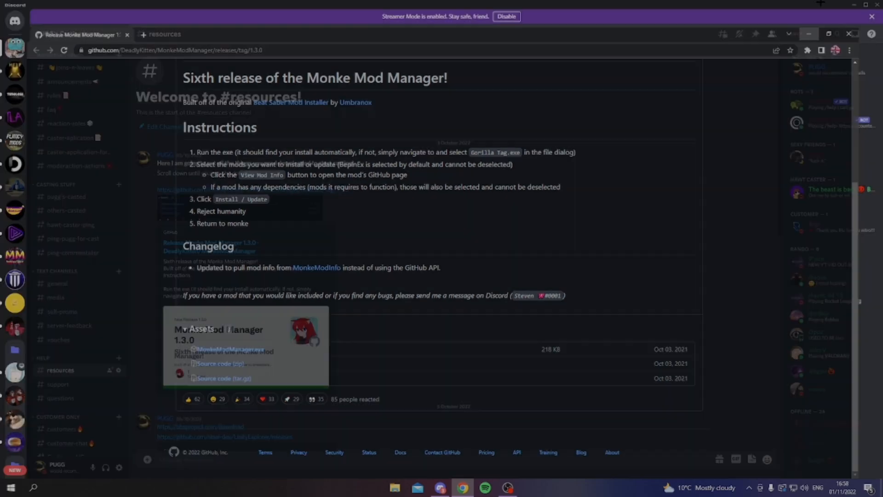
pyautogui.write('monke')
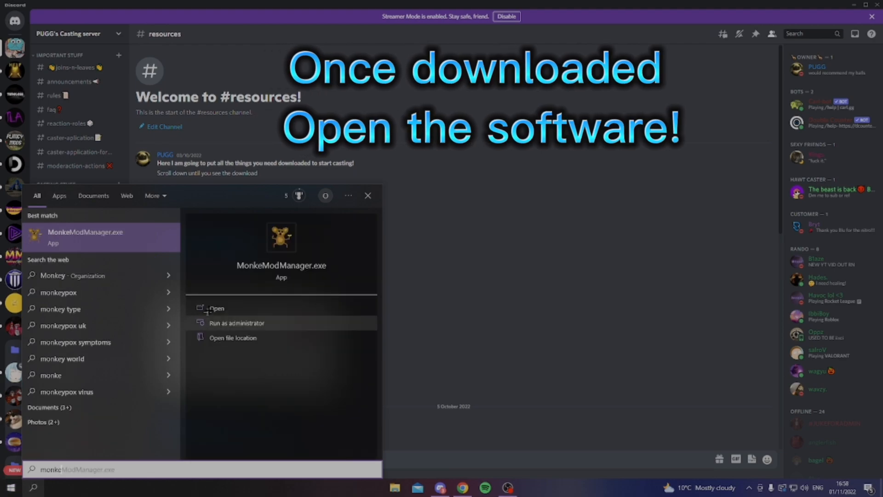
# Step: Launch the manager, tick Bepinject, TMPLoader and Utilla, and install them into Gorilla Tag
pyautogui.click(215, 308)
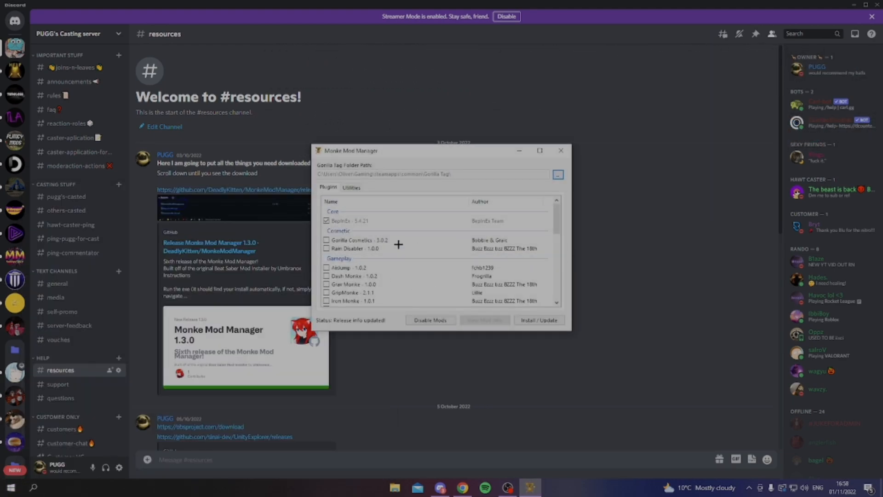
pyautogui.scroll(-3)
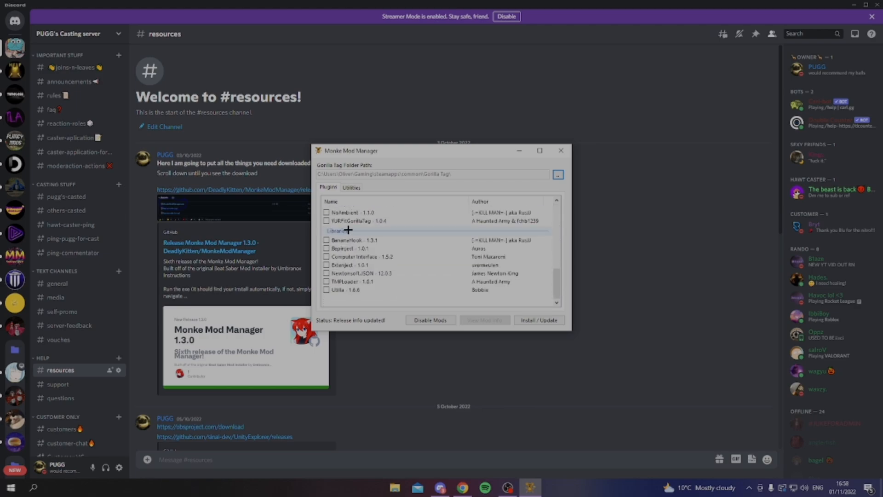
pyautogui.moveTo(390, 204)
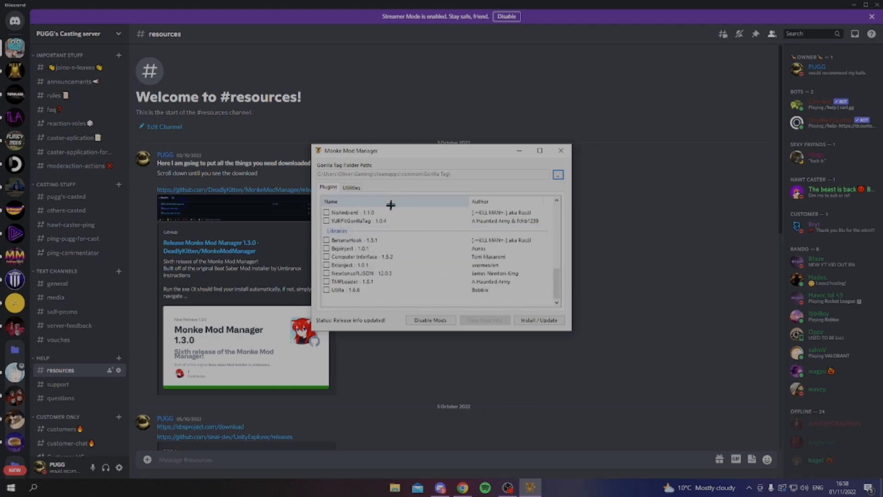
pyautogui.moveTo(395, 254)
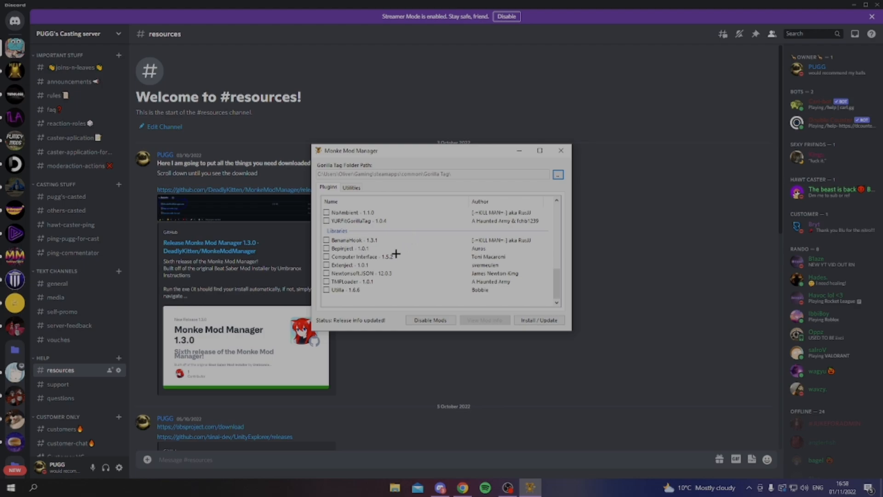
pyautogui.moveTo(350, 186)
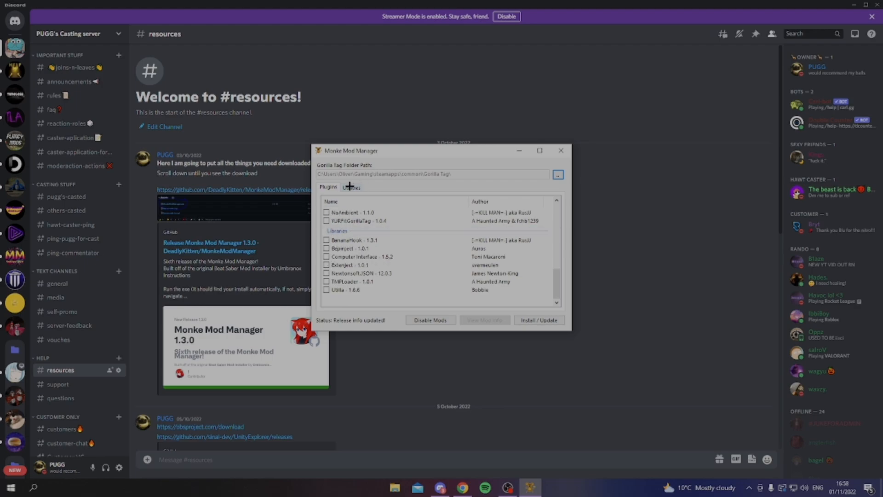
pyautogui.moveTo(326, 249)
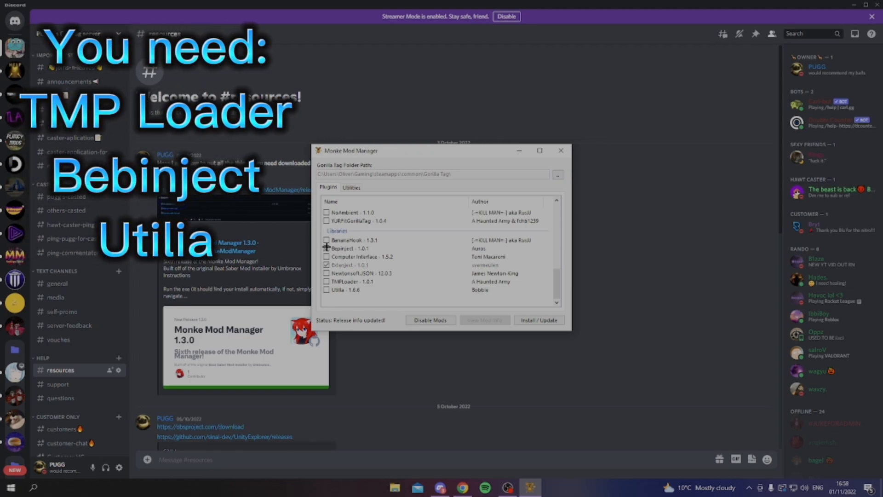
pyautogui.click(327, 247)
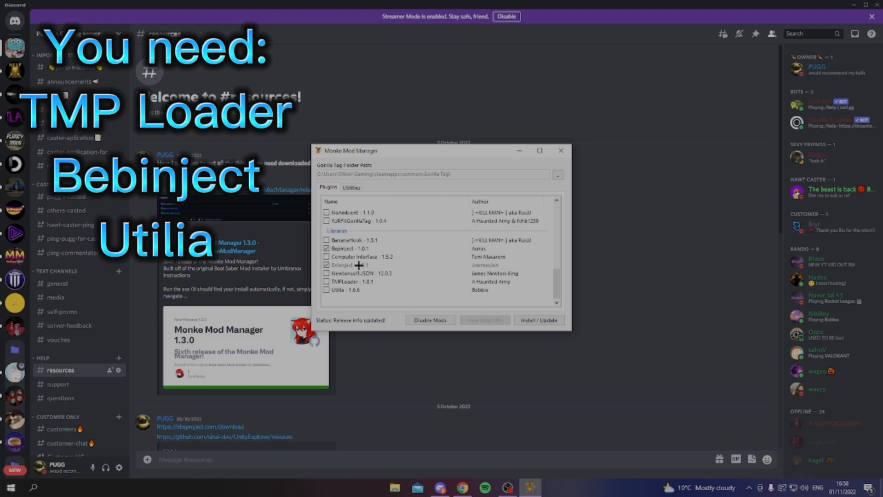
pyautogui.click(394, 281)
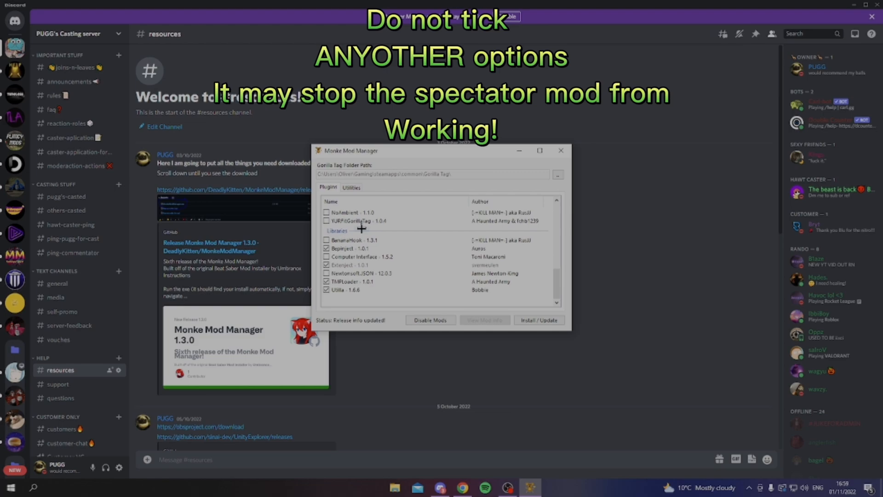
pyautogui.click(351, 187)
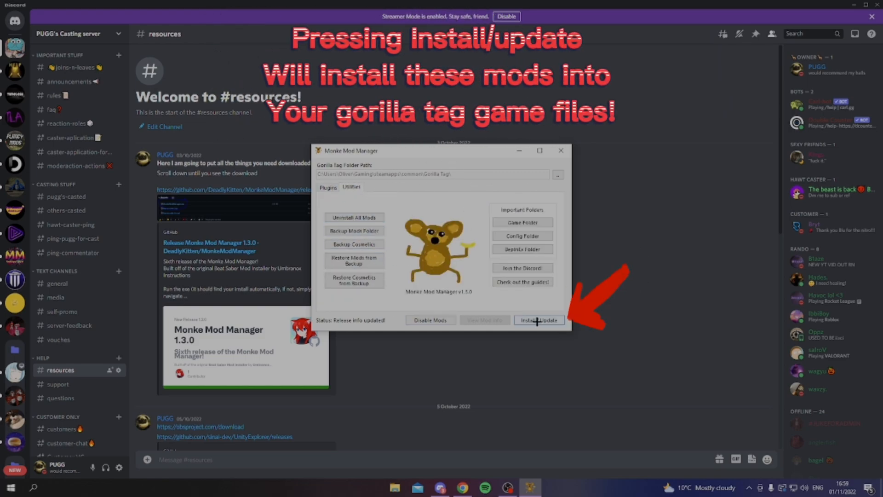
pyautogui.click(538, 320)
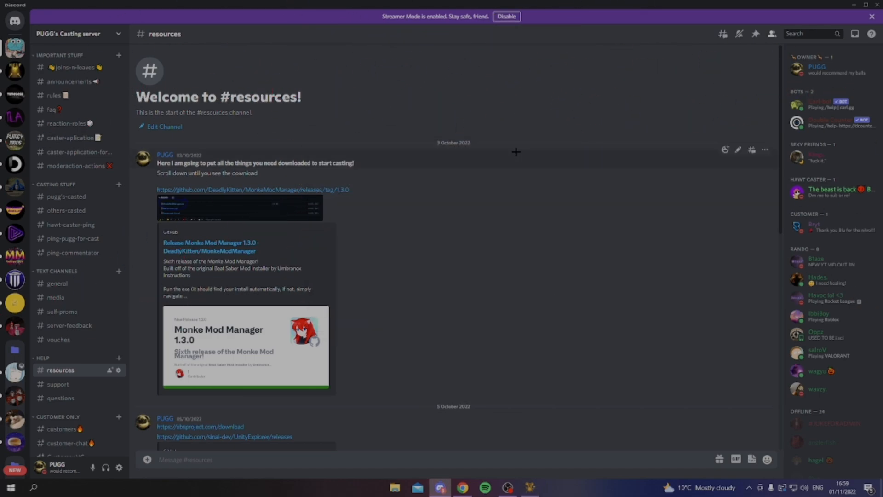
# Step: Follow the UnityExplorer releases link from #resources, confirming the Hang On dialog
pyautogui.scroll(-3)
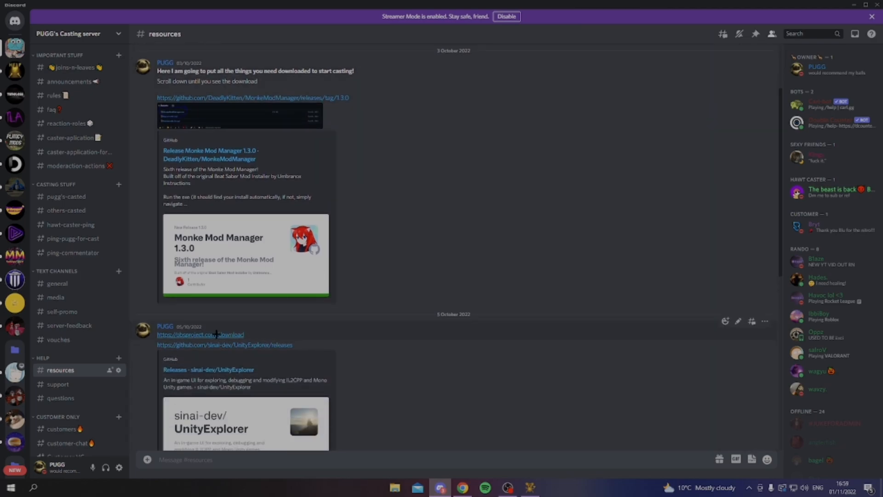
pyautogui.click(185, 334)
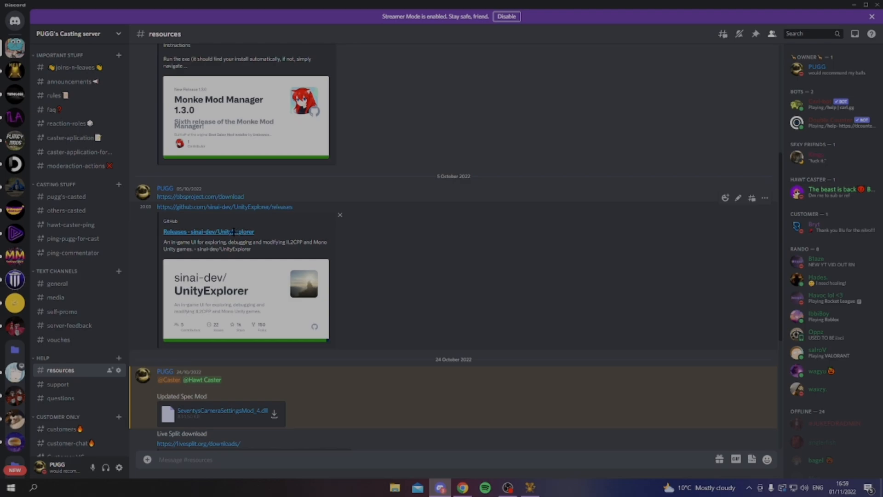
pyautogui.click(223, 207)
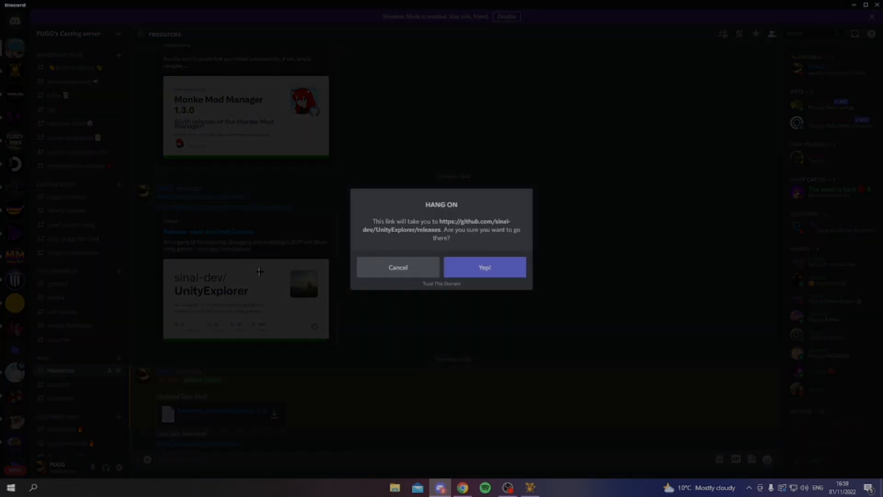
pyautogui.click(483, 267)
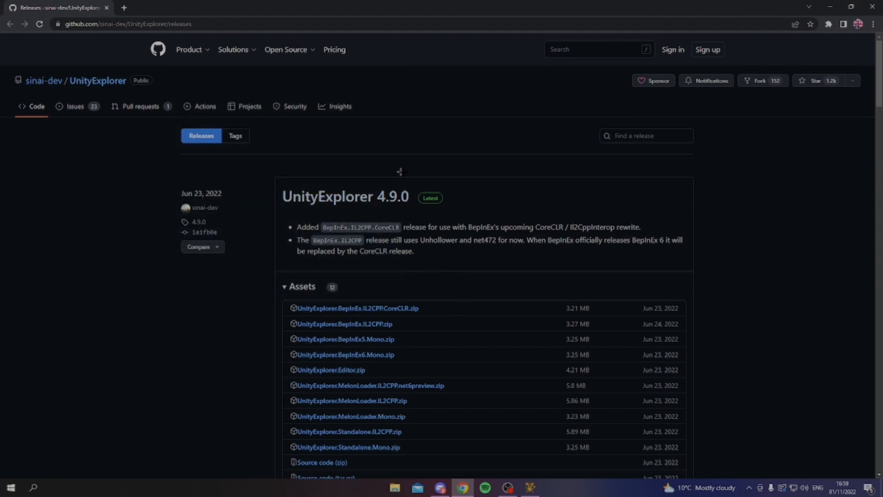
# Step: Download UnityExplorer.BepInEx5.Mono.zip from the 4.9.0 release and return to the mod manager
pyautogui.scroll(-3)
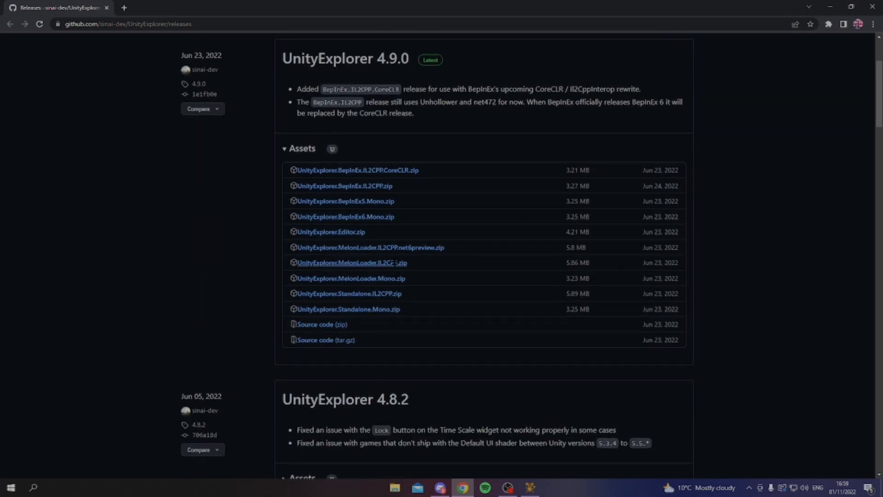
pyautogui.scroll(3)
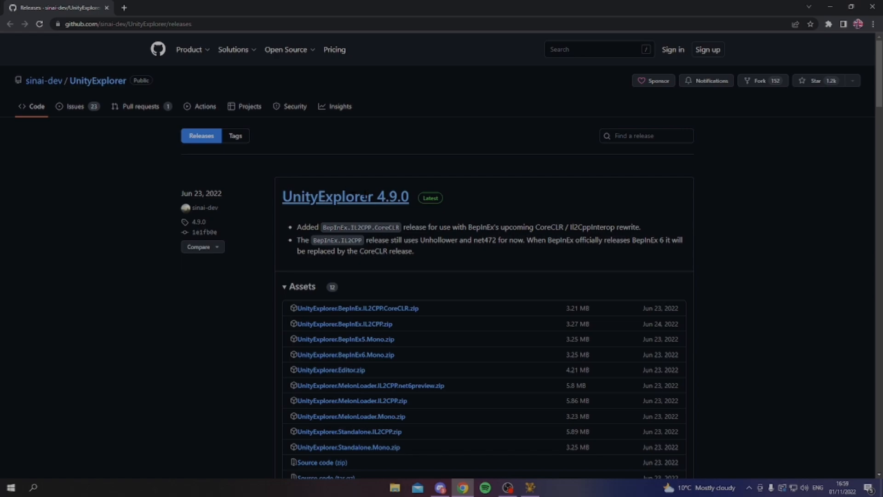
pyautogui.click(345, 196)
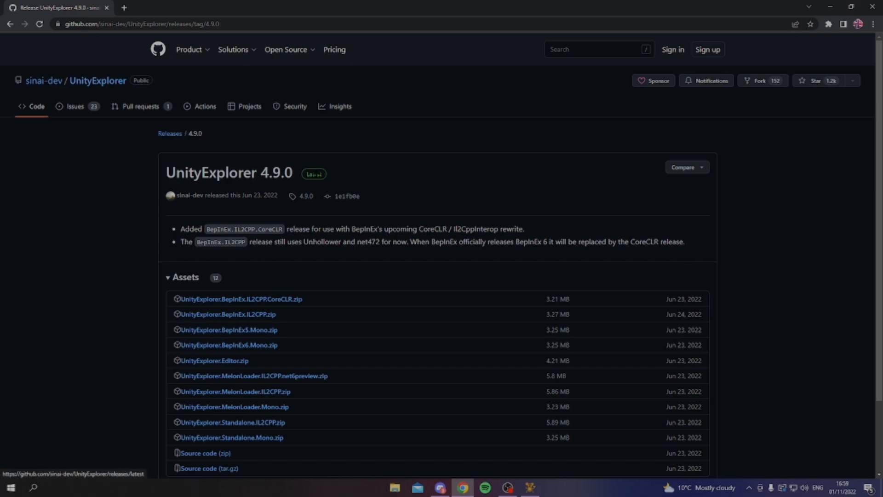
pyautogui.scroll(-3)
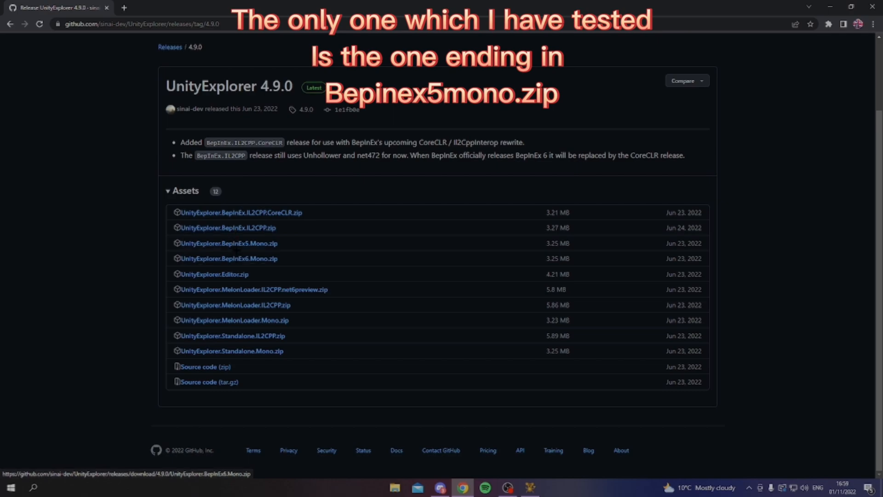
pyautogui.moveTo(228, 243)
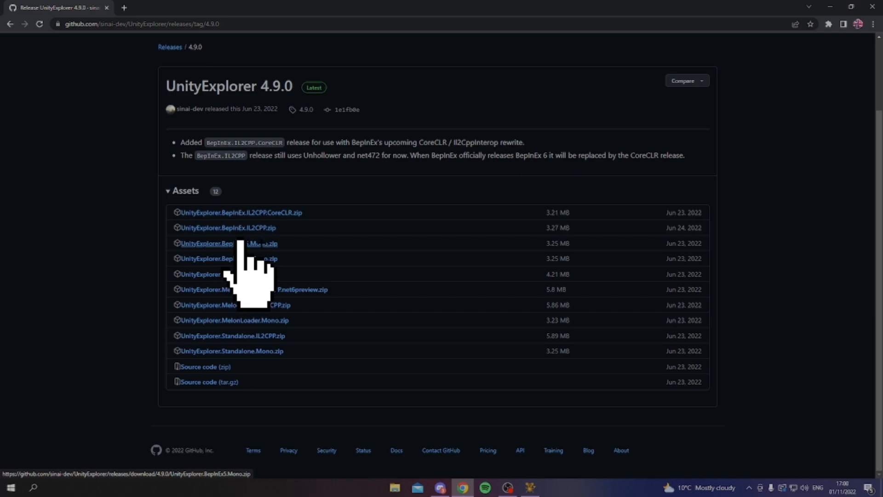
pyautogui.click(229, 243)
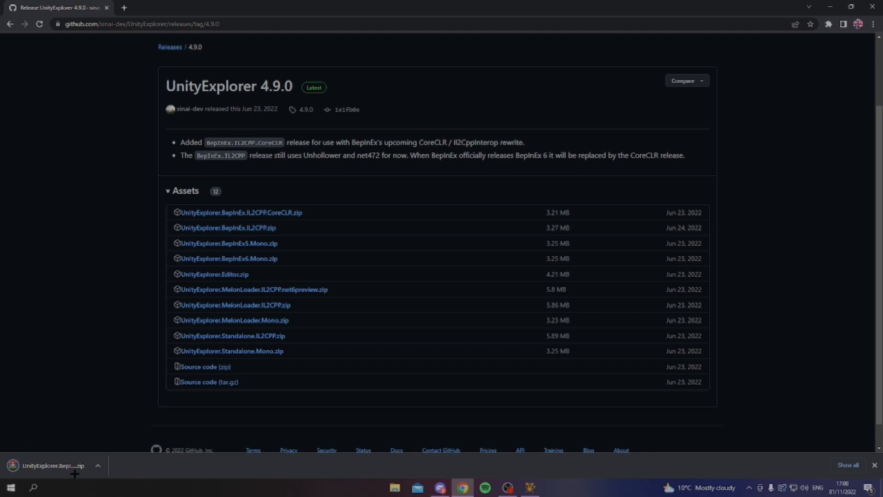
pyautogui.moveTo(560, 418)
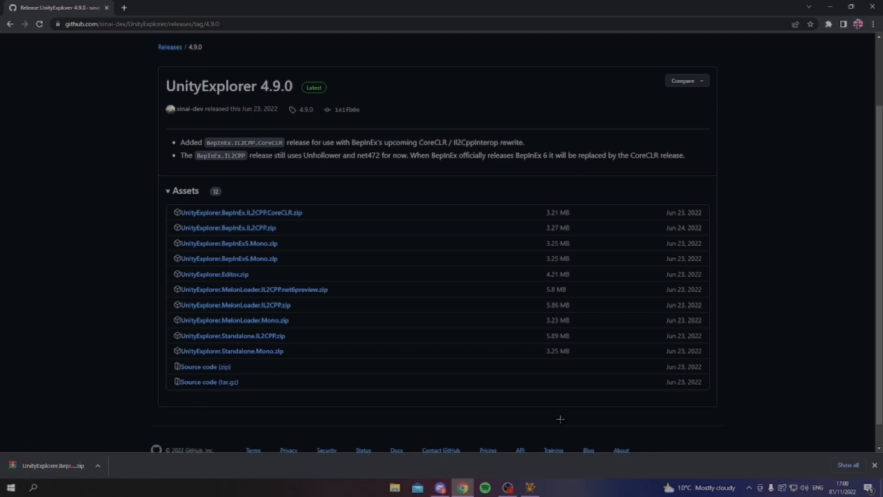
pyautogui.click(530, 487)
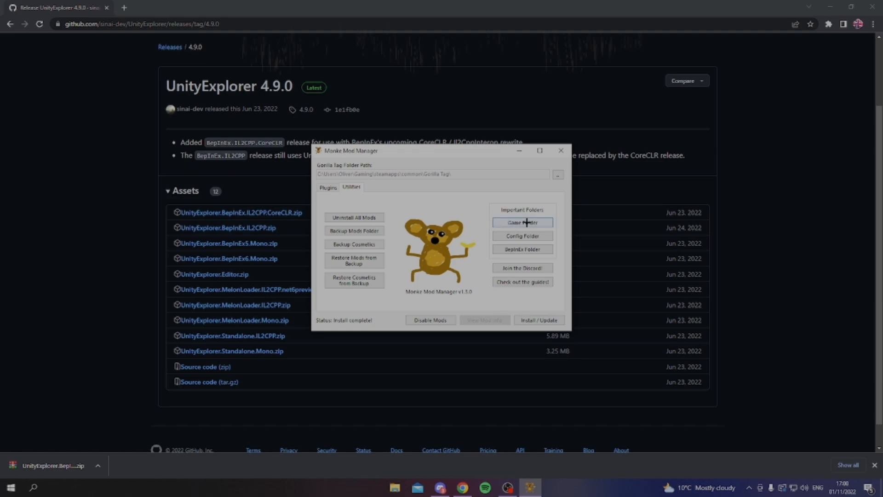
# Step: Extract the UnityExplorer zip into Gorilla Tag's BepInEx folder
pyautogui.click(521, 221)
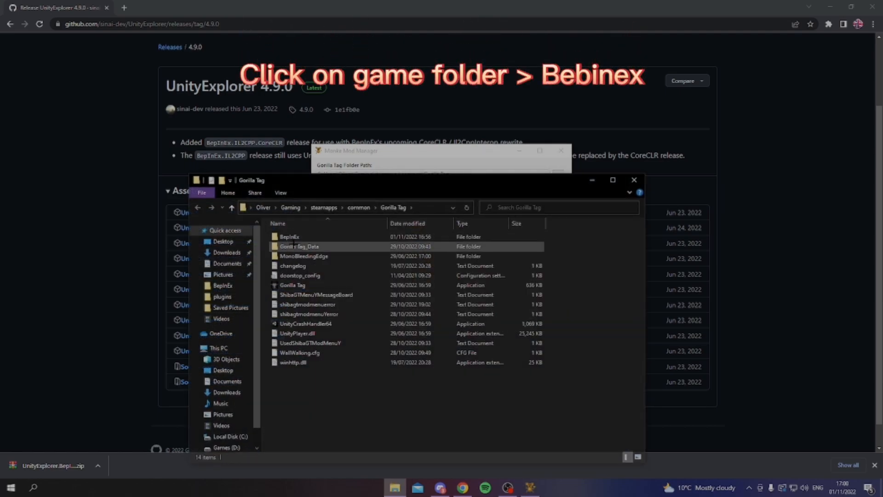
pyautogui.click(305, 323)
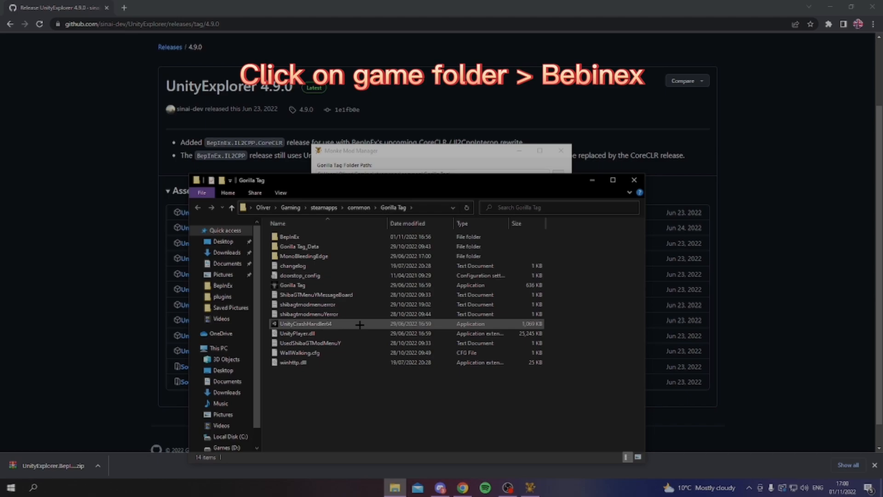
pyautogui.doubleClick(289, 236)
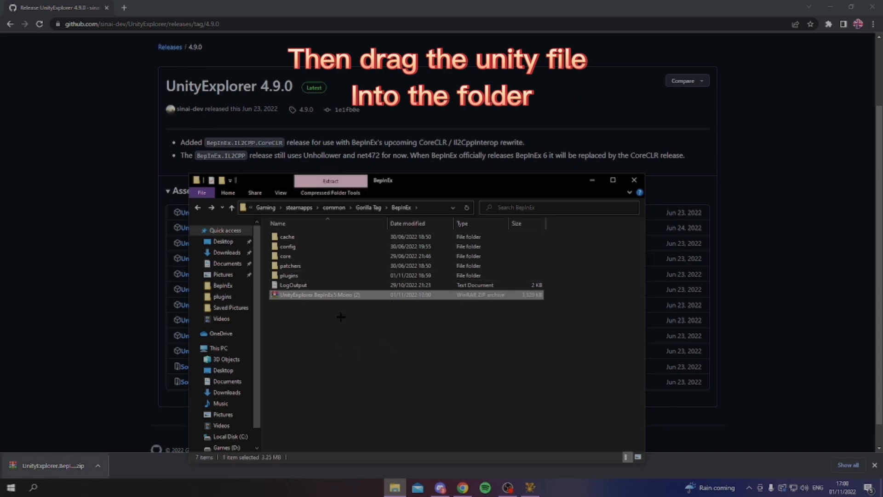
pyautogui.rightClick(320, 294)
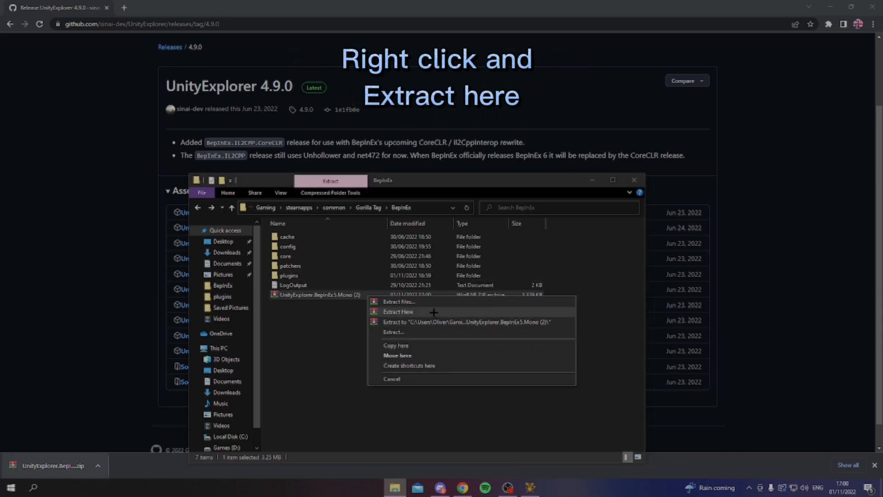
pyautogui.click(398, 311)
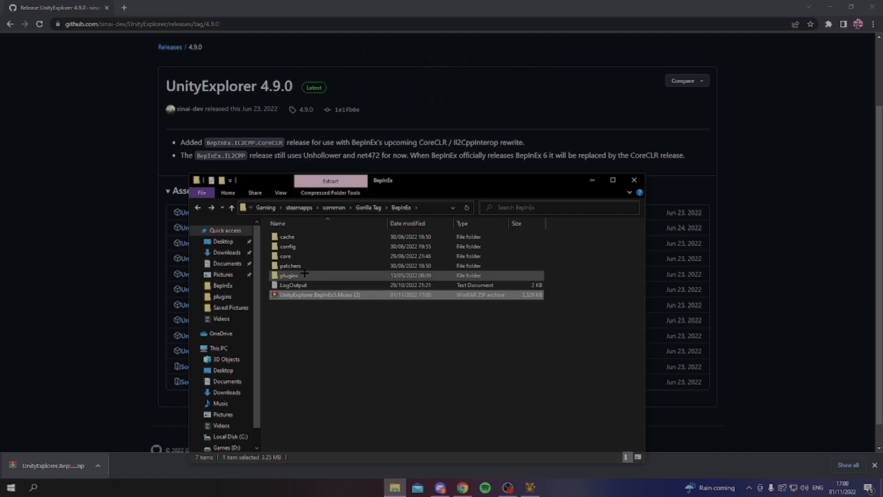
# Step: Check that plugins now holds the sinai-dev-UnityExplorer folder with its dlls
pyautogui.doubleClick(288, 275)
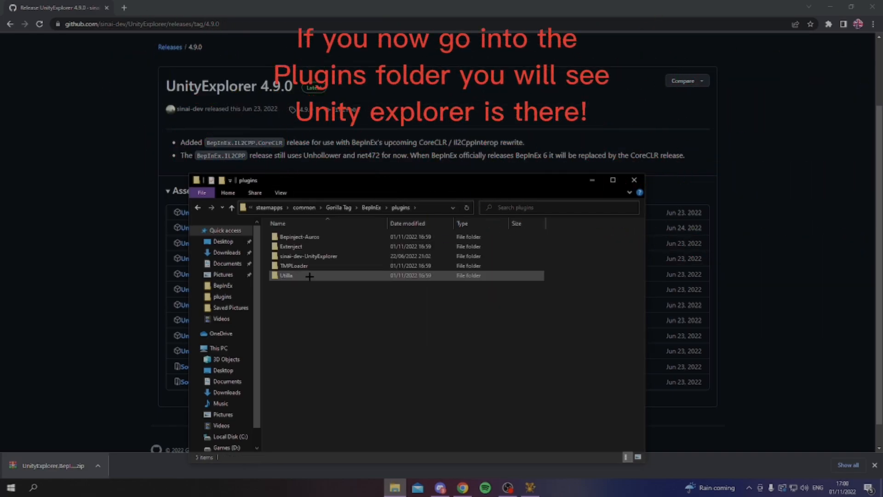
pyautogui.moveTo(308, 257)
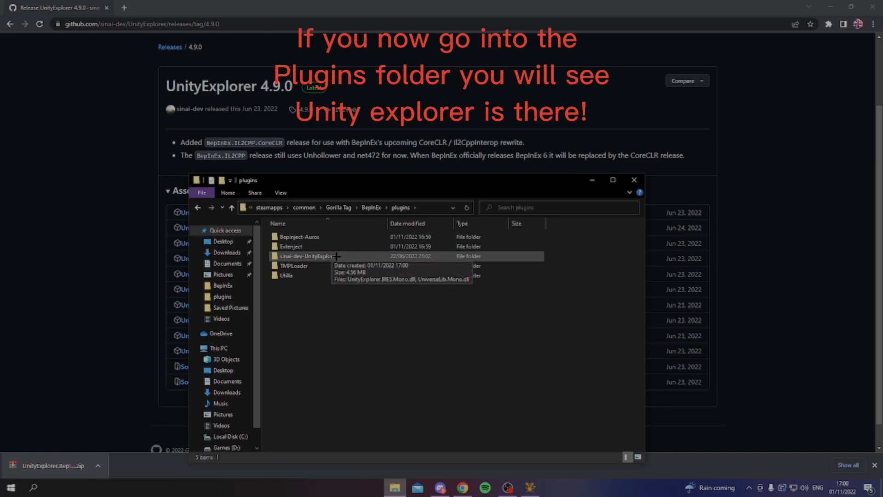
pyautogui.doubleClick(307, 256)
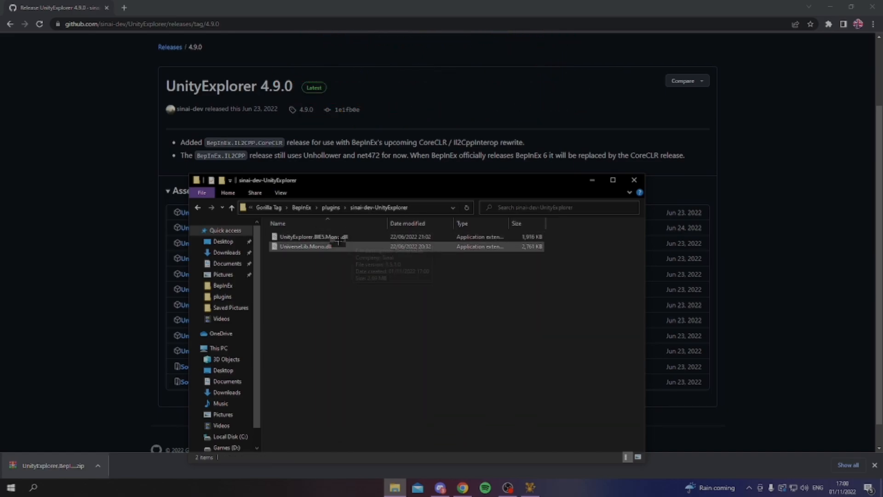
pyautogui.click(231, 207)
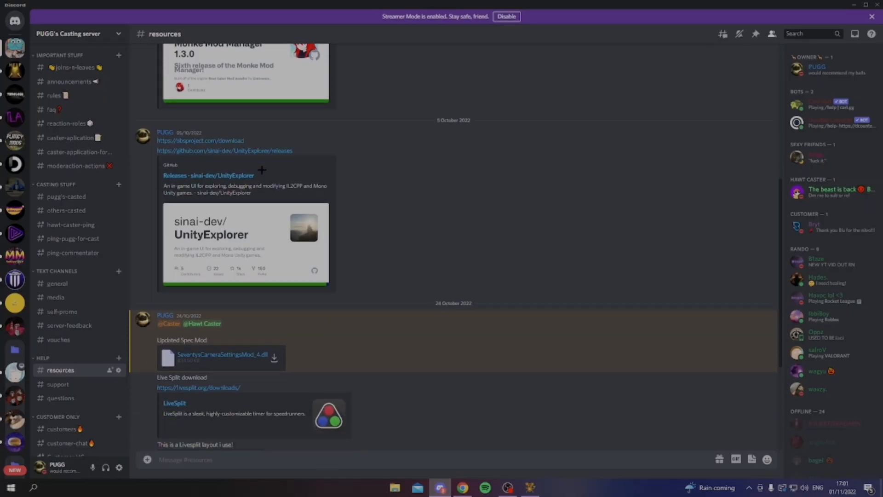
pyautogui.scroll(-3)
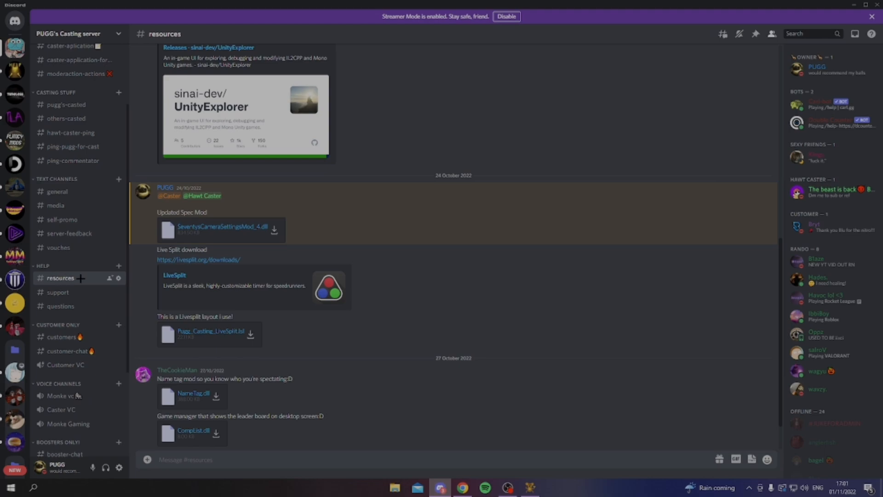
pyautogui.scroll(3)
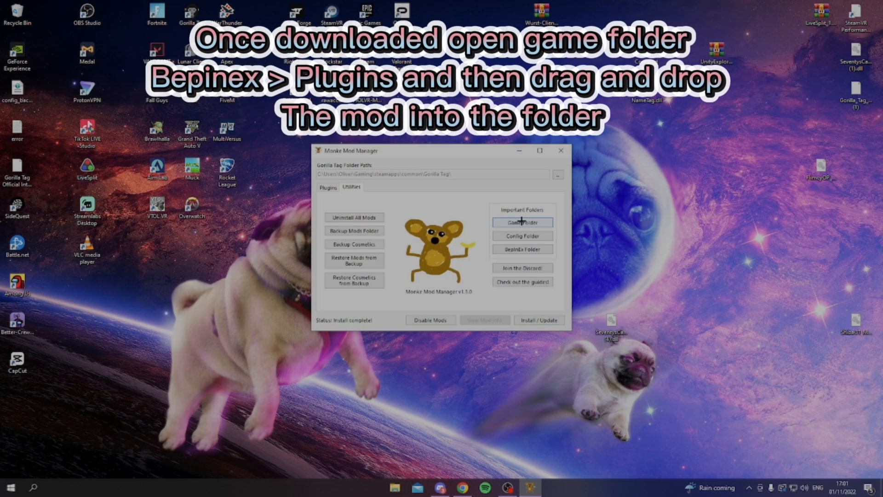
# Step: Place the SeventysCameraSettingsMod dll into Gorilla Tag's BepInEx plugins folder
pyautogui.click(520, 222)
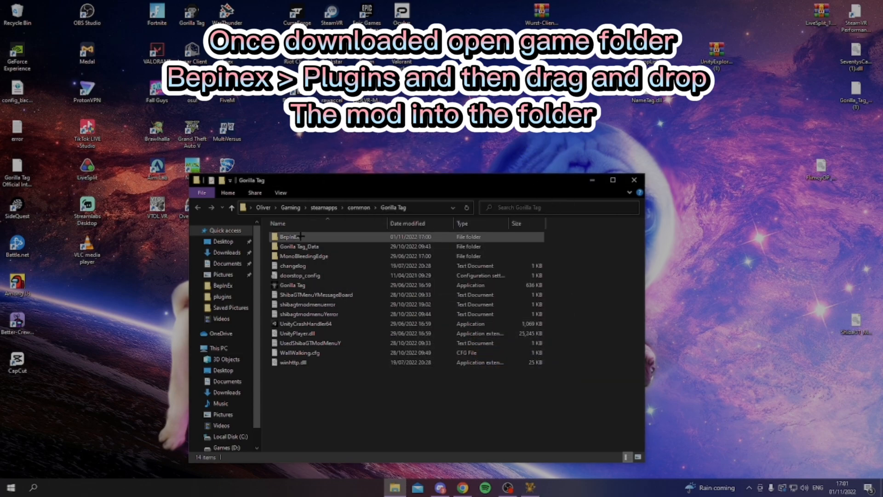
pyautogui.doubleClick(289, 236)
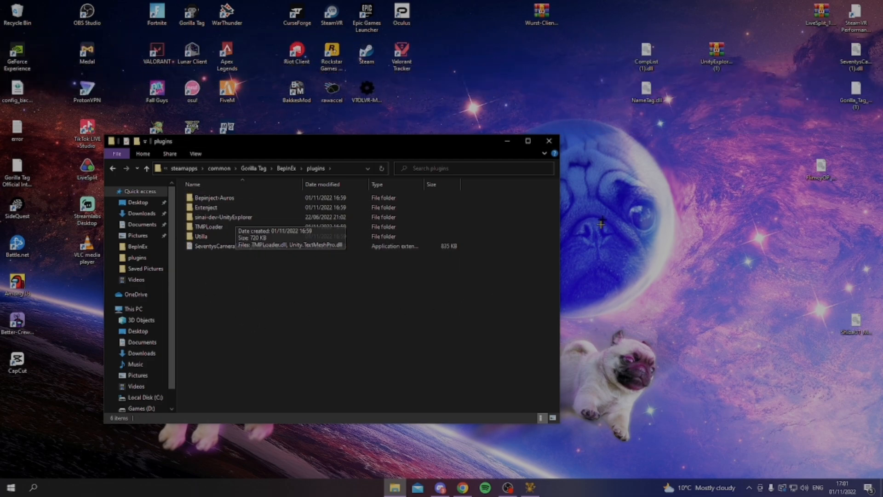
pyautogui.click(440, 487)
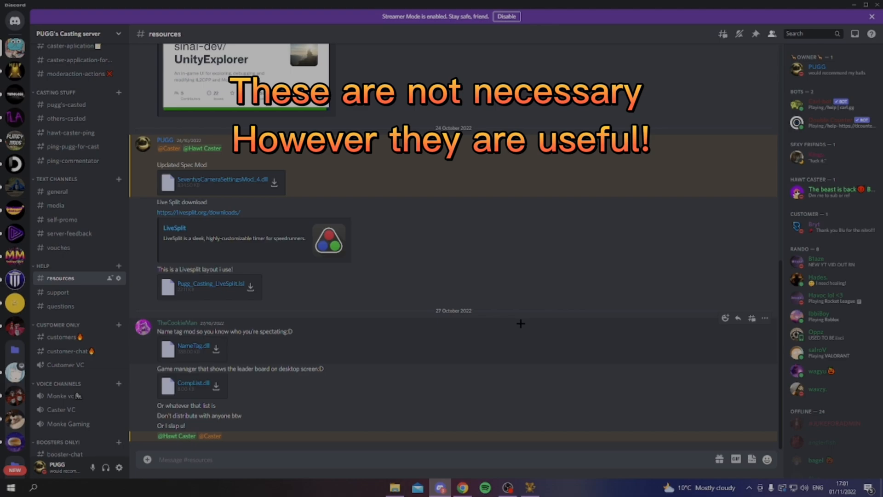
pyautogui.moveTo(527, 329)
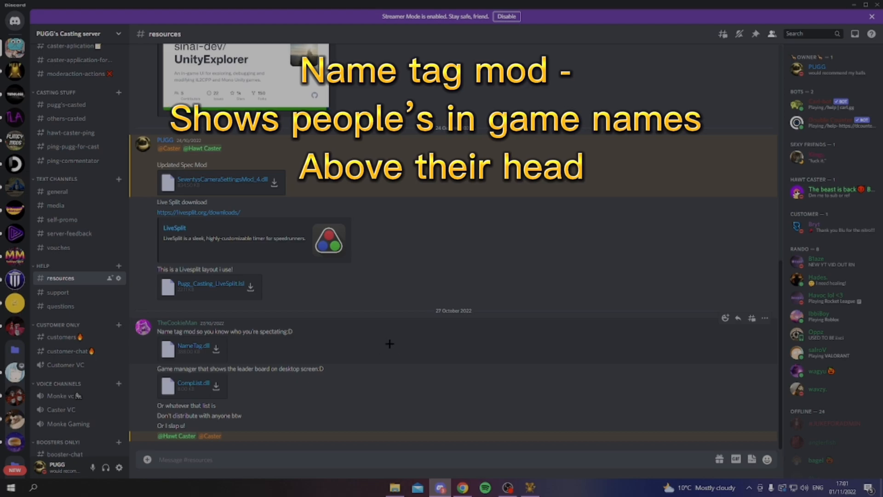
pyautogui.moveTo(410, 351)
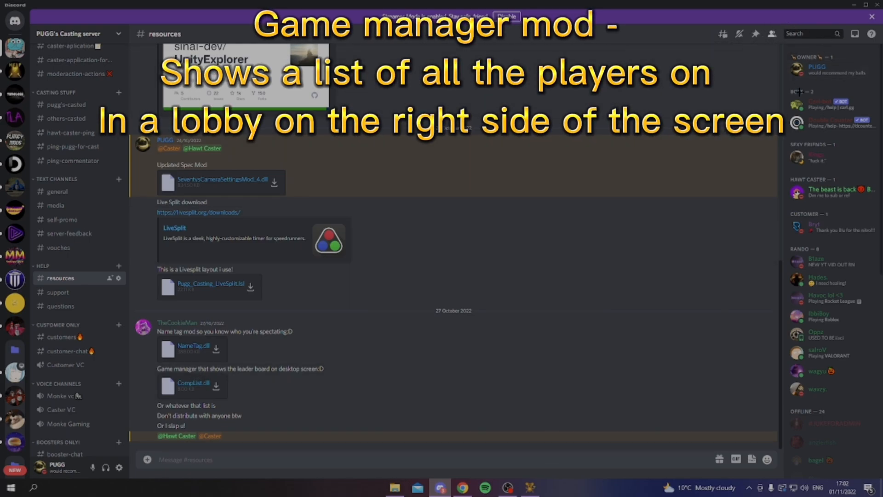
pyautogui.moveTo(284, 350)
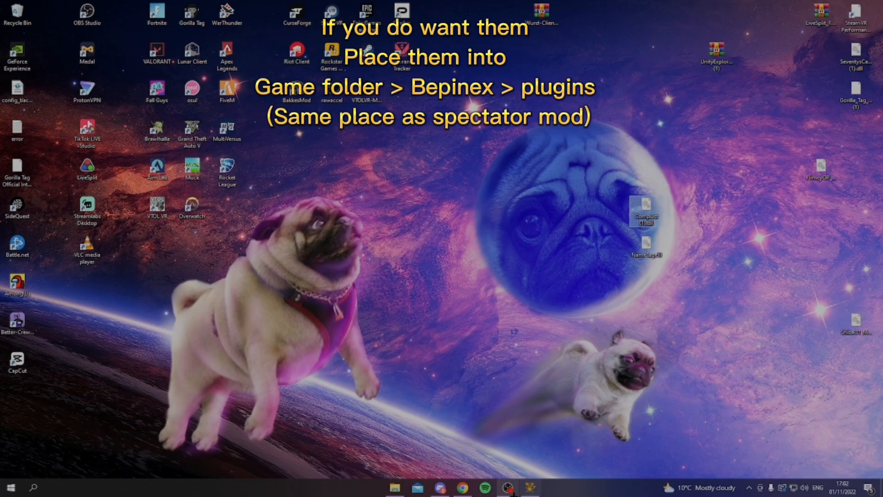
# Step: Close Monke Mod Manager once 'Install complete!' shows
pyautogui.click(395, 487)
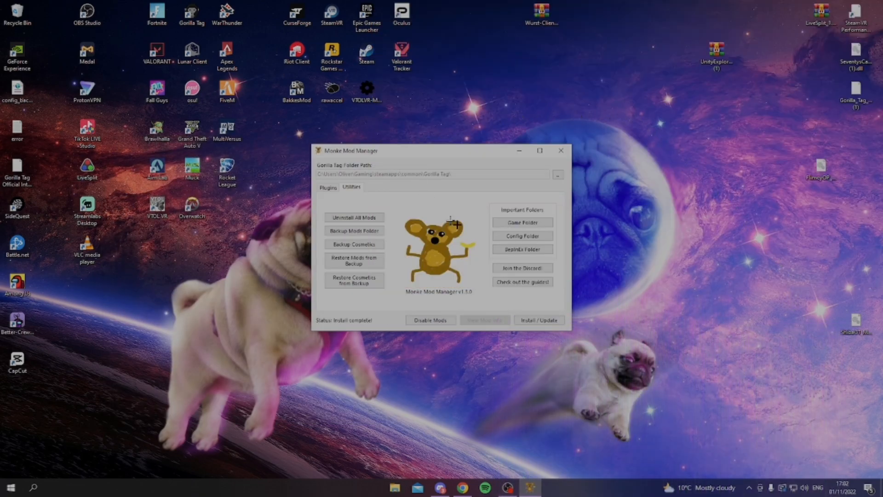
pyautogui.moveTo(517, 150)
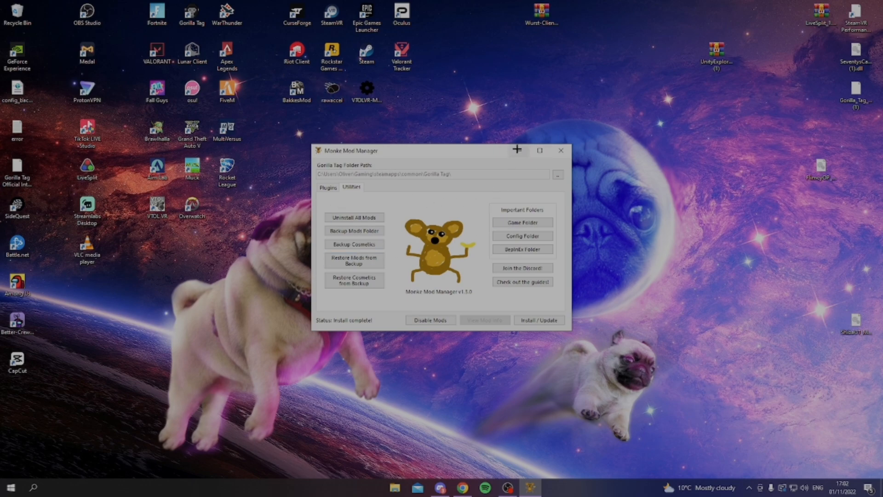
pyautogui.click(560, 150)
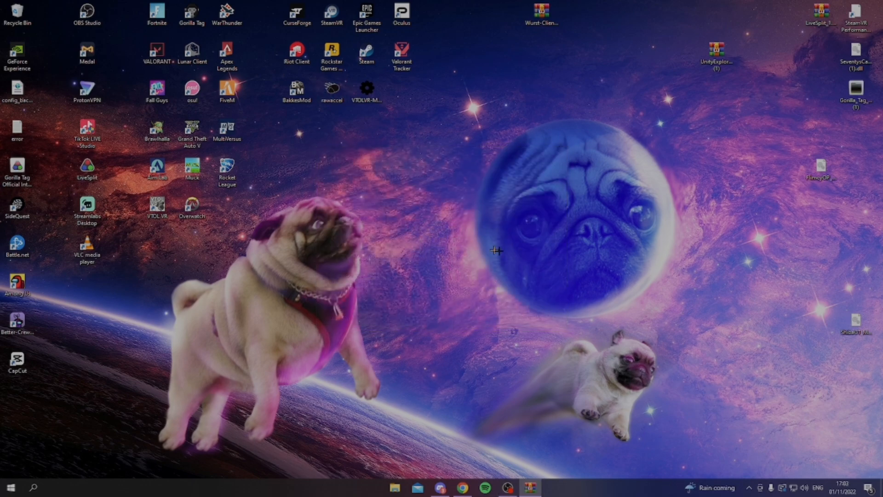
# Step: Run LiveSplit.exe from the downloaded LiveSplit zip in WinRAR
pyautogui.click(438, 487)
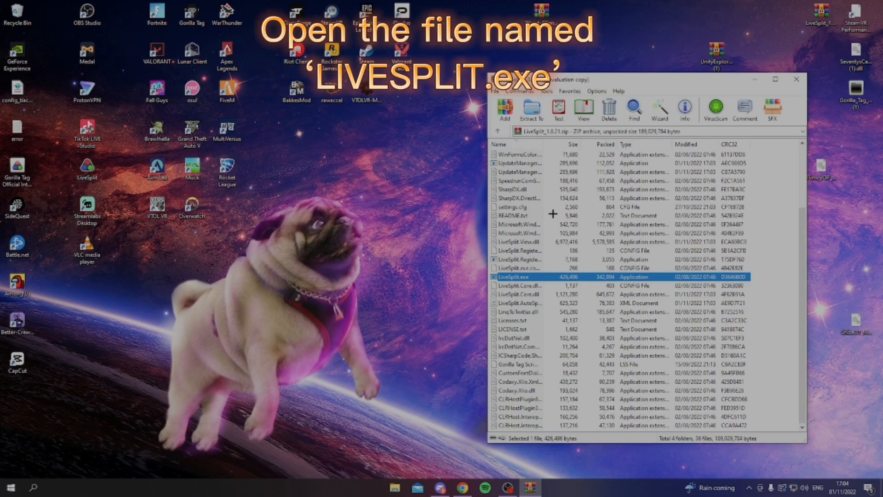
pyautogui.doubleClick(513, 277)
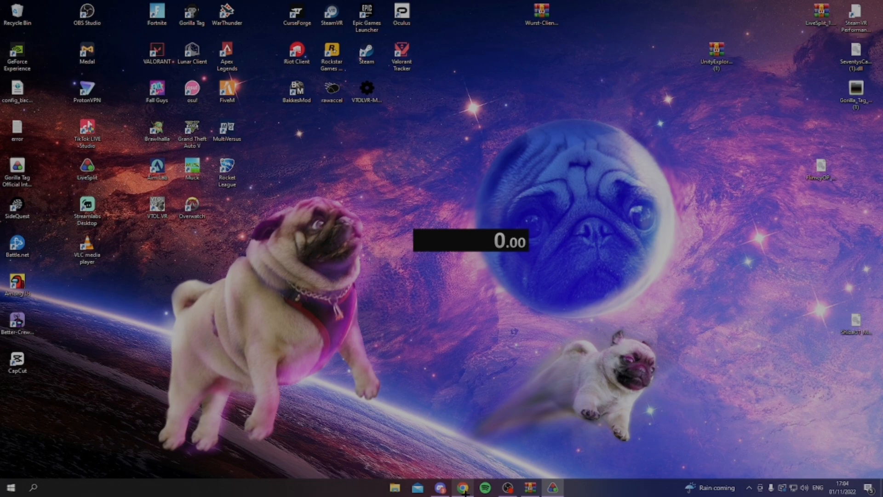
# Step: Load the downloaded splits file into LiveSplit and close the Mail app that popped up
pyautogui.click(440, 488)
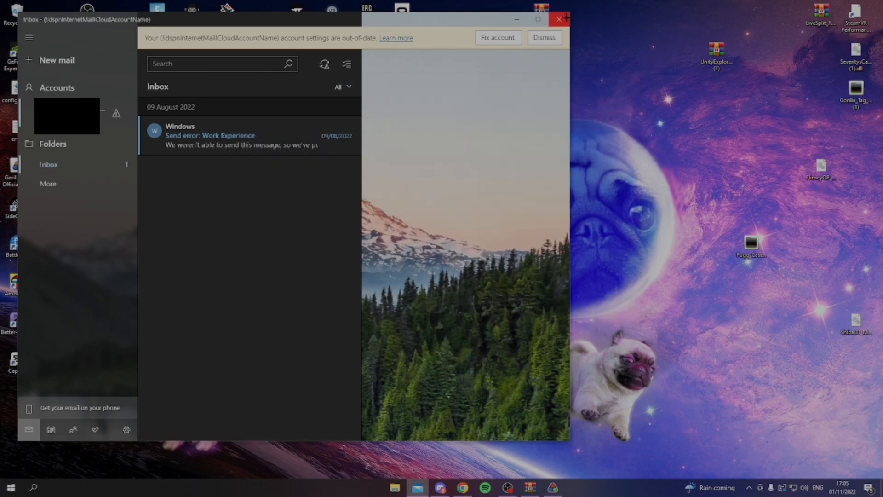
pyautogui.click(560, 19)
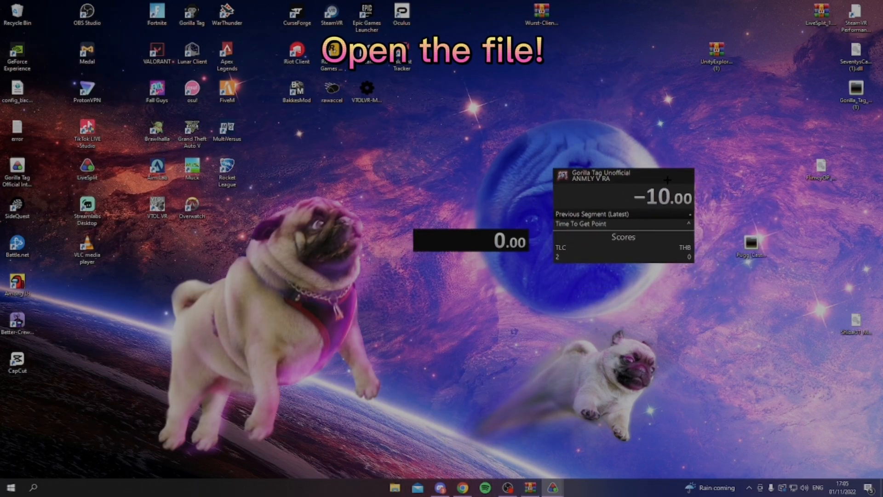
pyautogui.rightClick(469, 240)
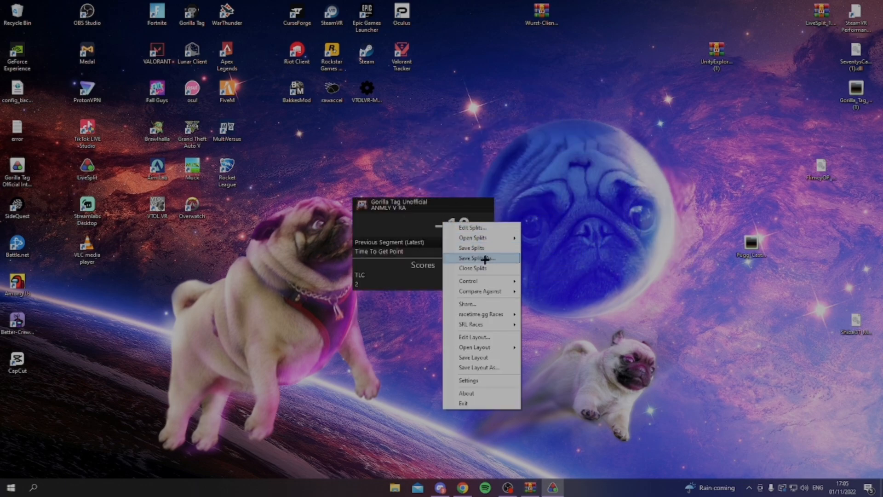
pyautogui.moveTo(483, 228)
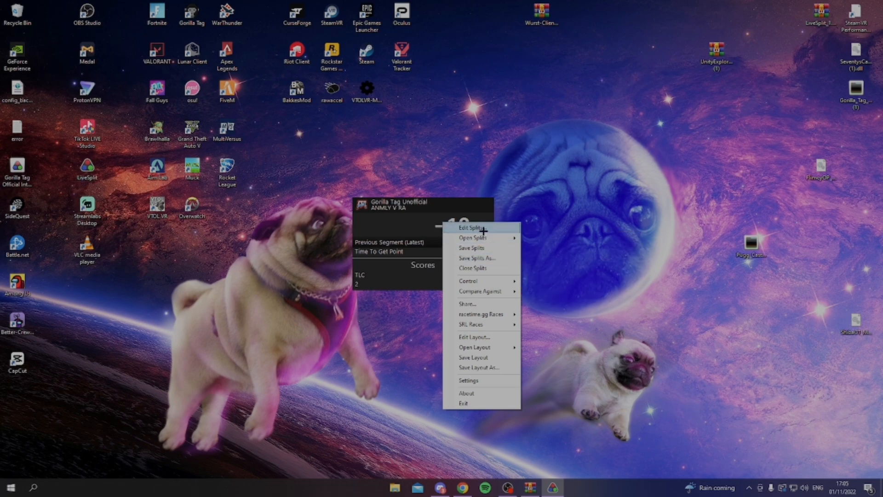
pyautogui.click(472, 227)
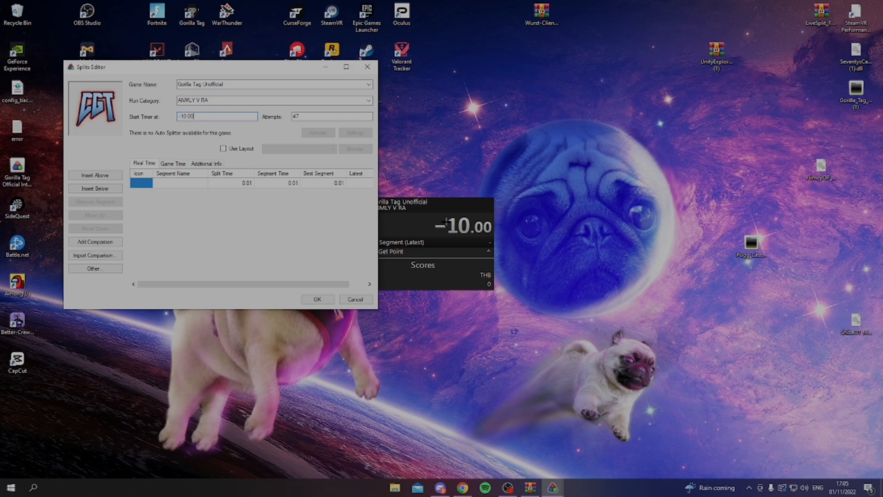
pyautogui.moveTo(337, 257)
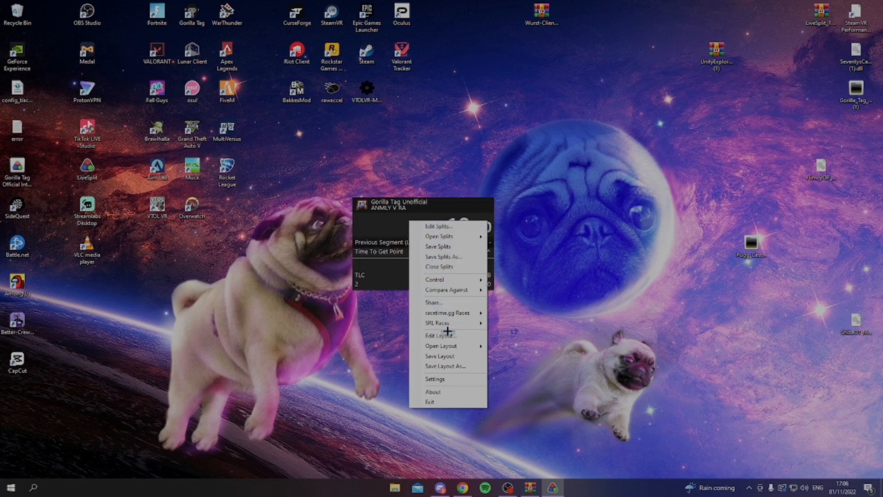
# Step: Rename the scoreboard teams to TTT and TSO in the layout editor
pyautogui.click(439, 335)
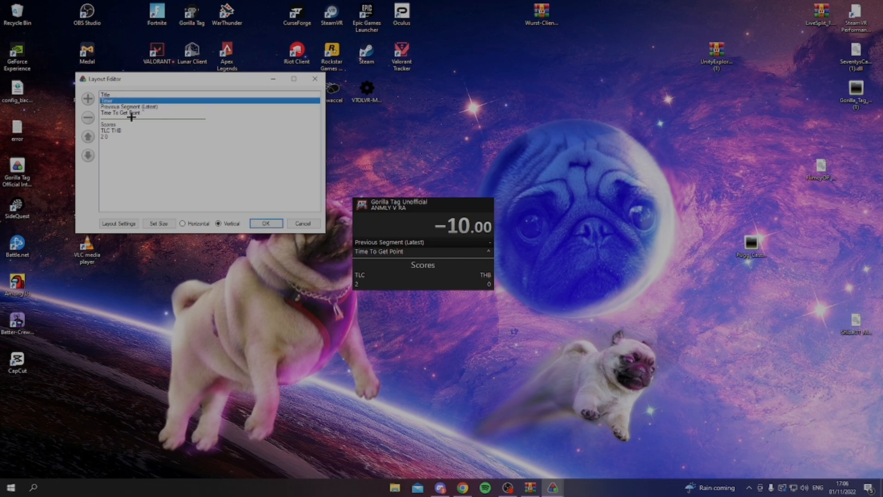
pyautogui.click(111, 130)
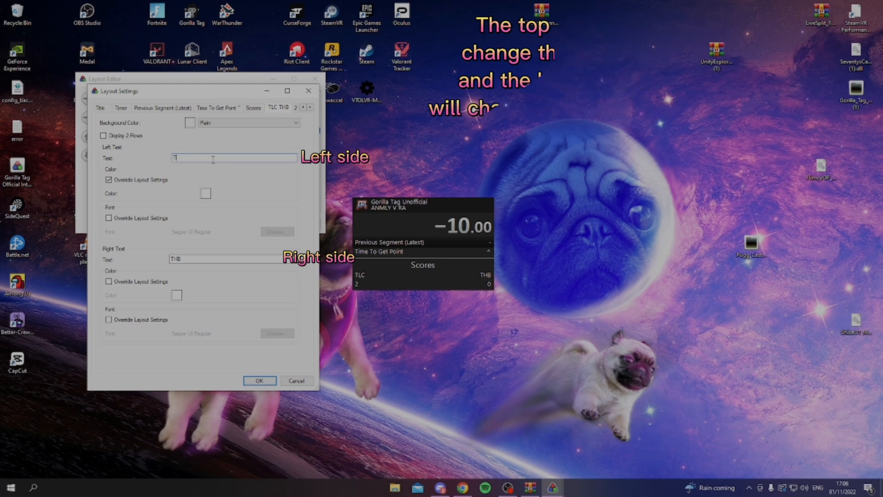
pyautogui.write('TT')
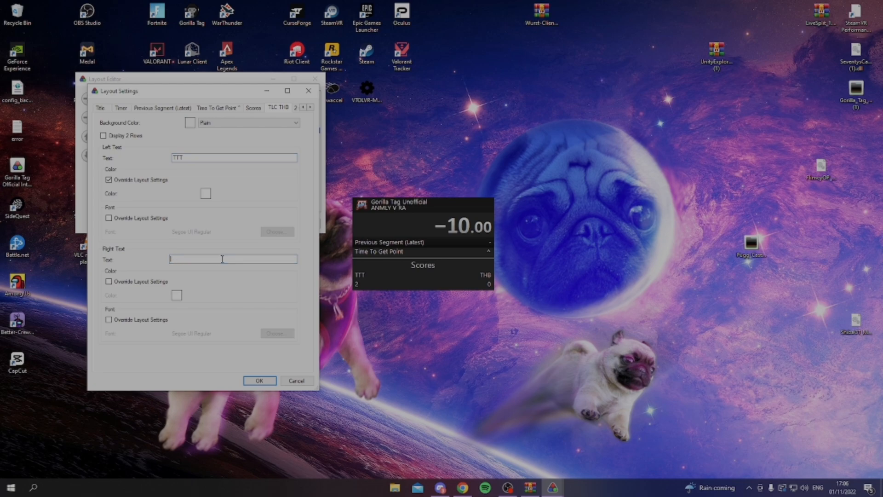
pyautogui.write('TSO')
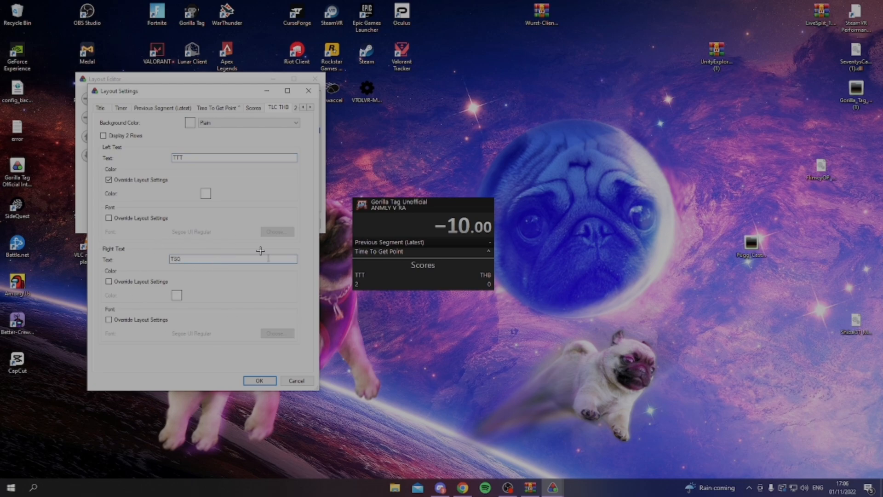
# Step: Reset both score texts to 0 and confirm the layout changes
pyautogui.click(260, 381)
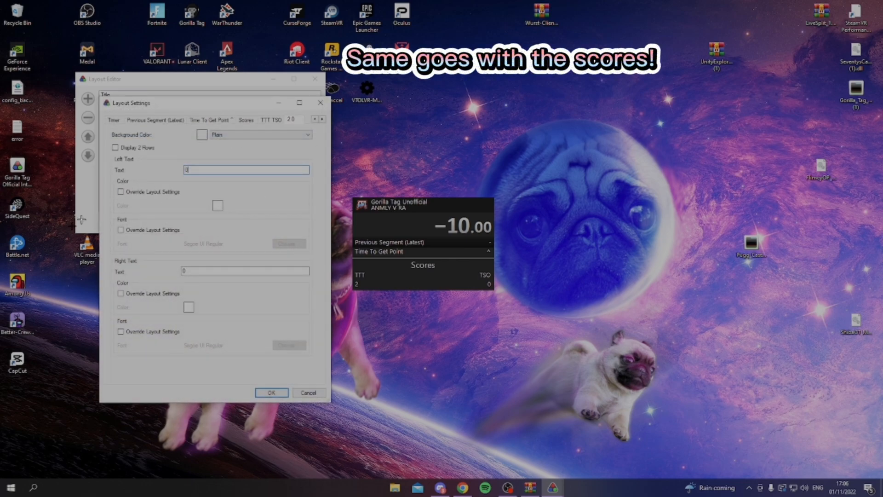
pyautogui.click(271, 392)
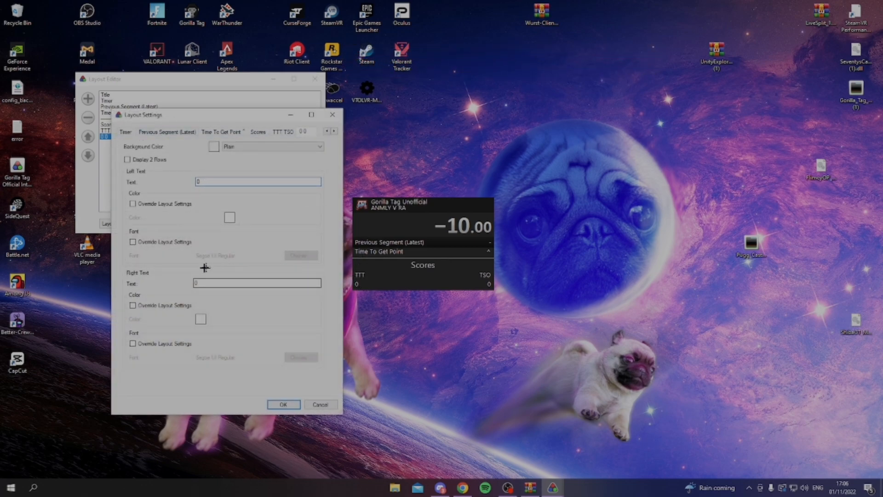
pyautogui.click(256, 283)
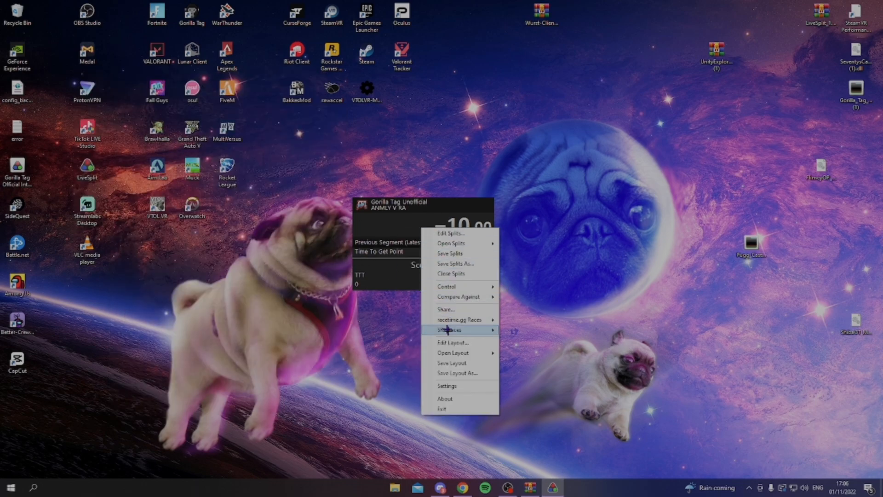
pyautogui.moveTo(472, 372)
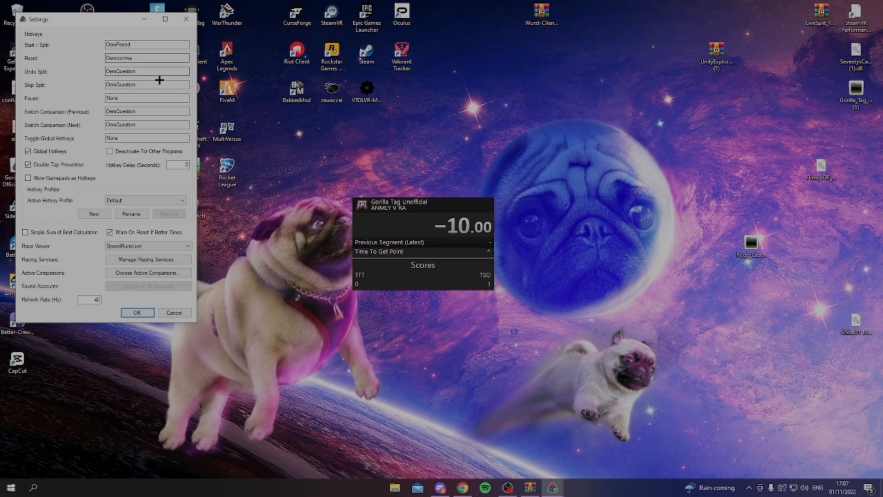
pyautogui.moveTo(81, 127)
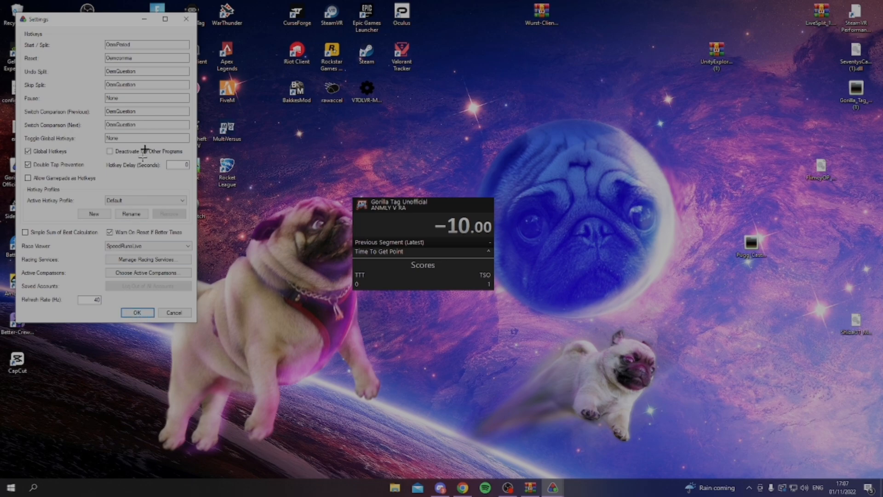
# Step: Save the hotkey settings with Start/Split, Reset, Undo Split keys and global hotkeys enabled
pyautogui.click(172, 312)
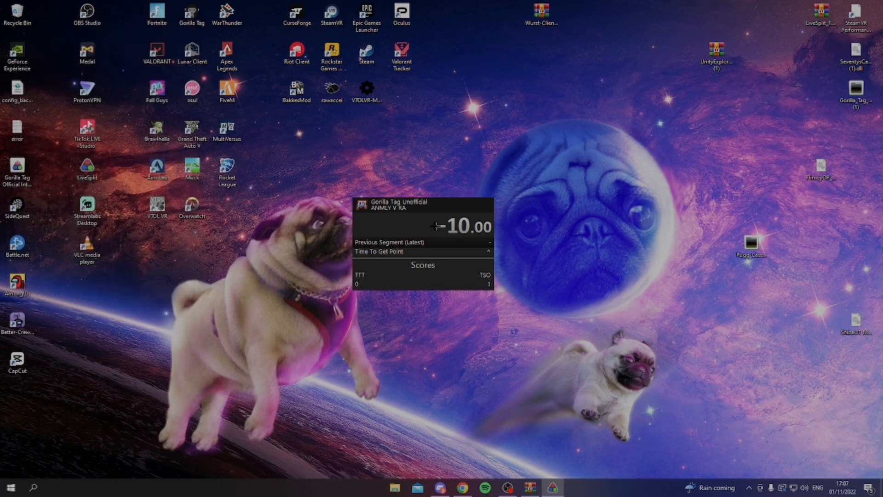
pyautogui.moveTo(378, 236)
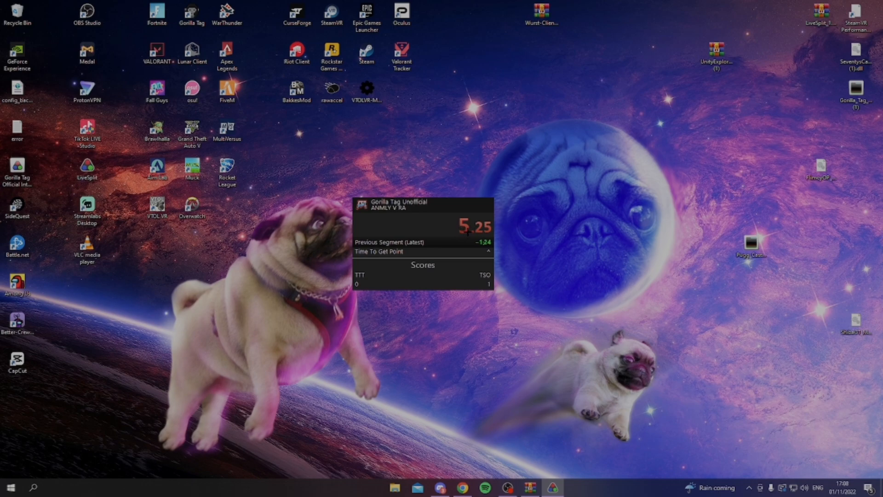
pyautogui.moveTo(480, 382)
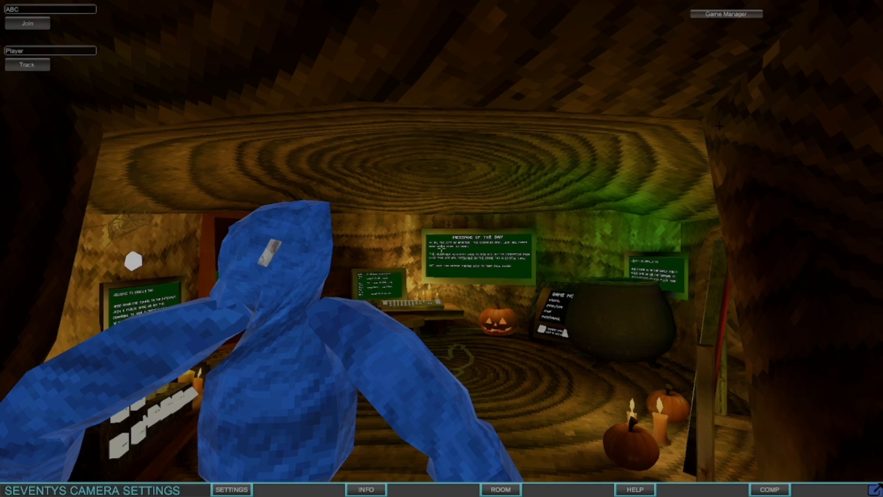
# Step: Enter the room code PUGG and toggle the camera mod's on-screen menu with Tab
pyautogui.click(727, 13)
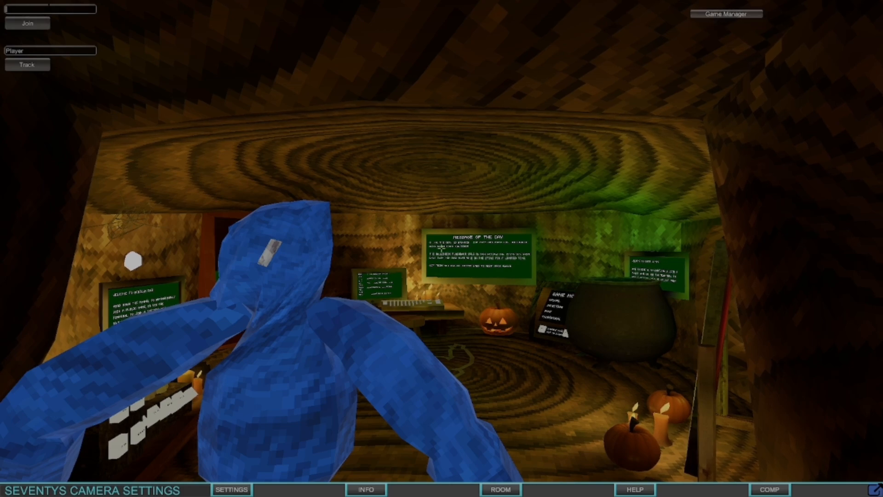
pyautogui.write('PUGG')
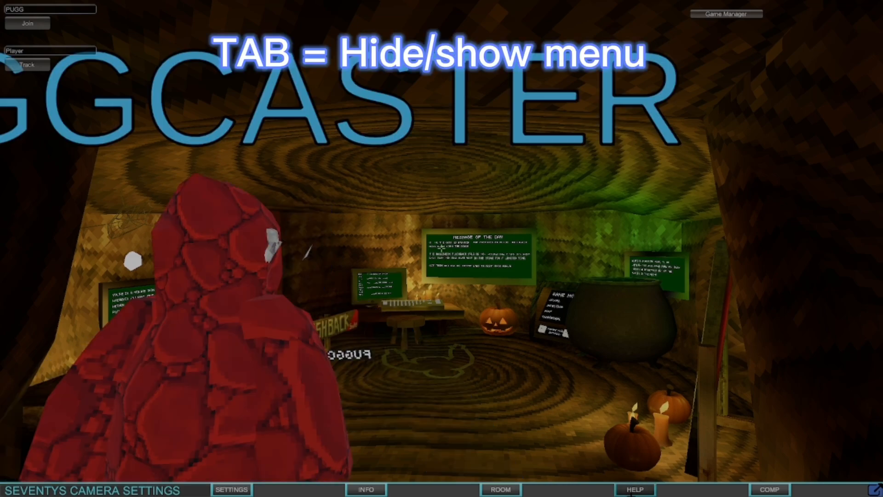
pyautogui.press('Tab')
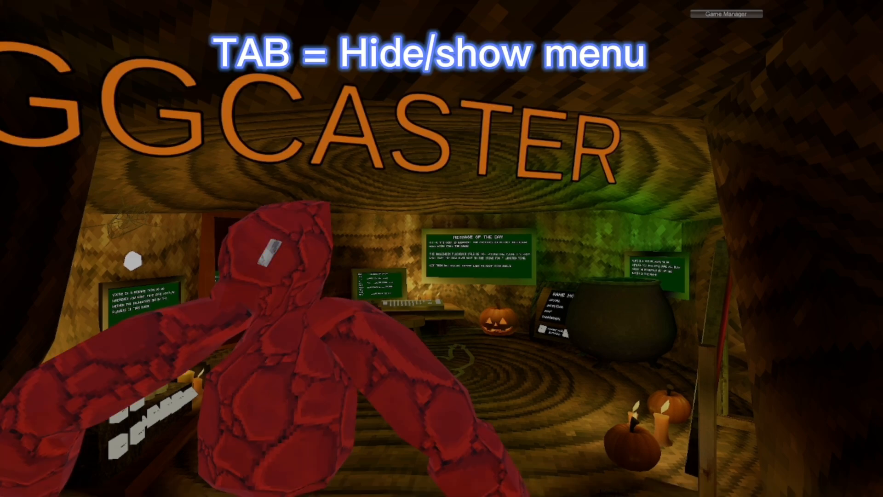
pyautogui.press('Tab')
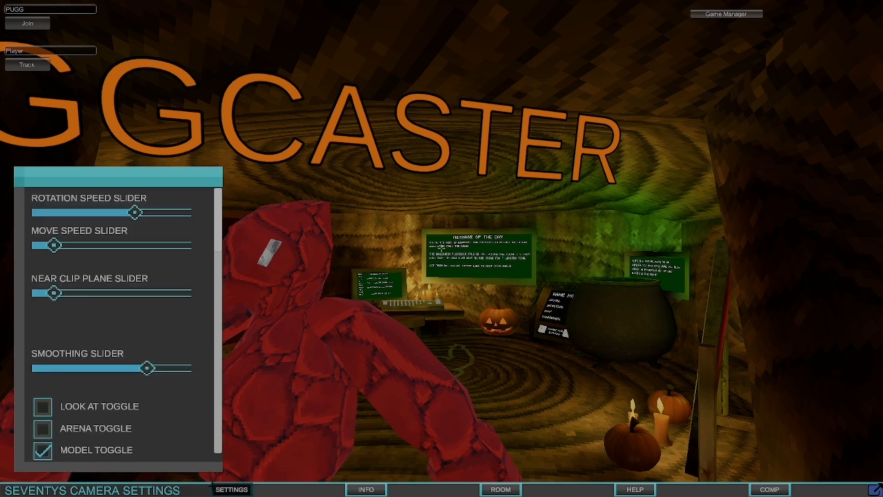
# Step: Turn on Arena Toggle, try Look At Toggle and turn it back off, then hide the settings panel
pyautogui.click(42, 427)
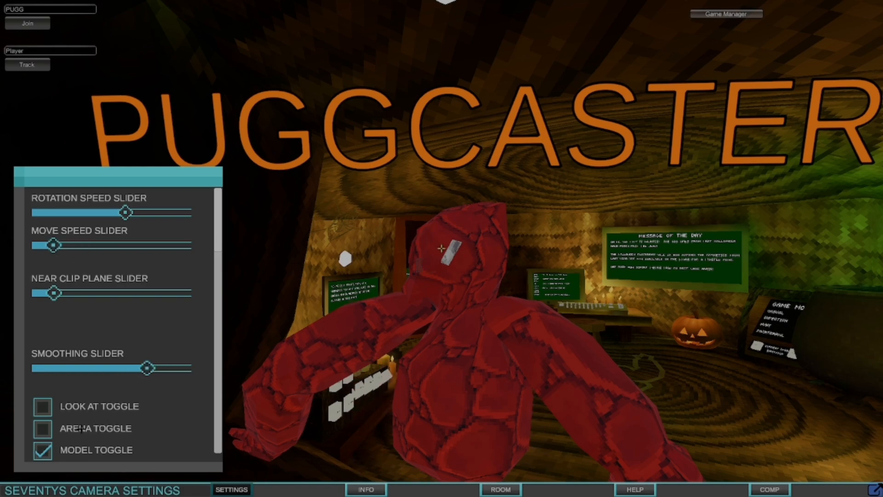
pyautogui.click(42, 428)
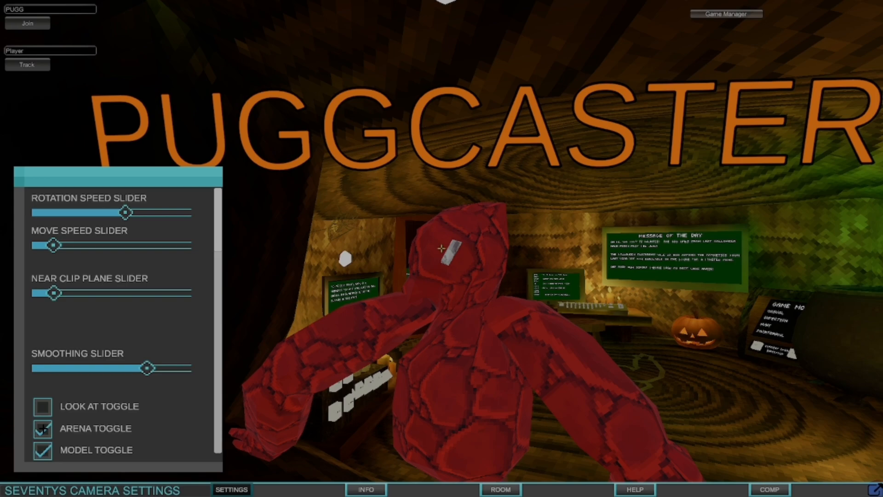
pyautogui.click(42, 406)
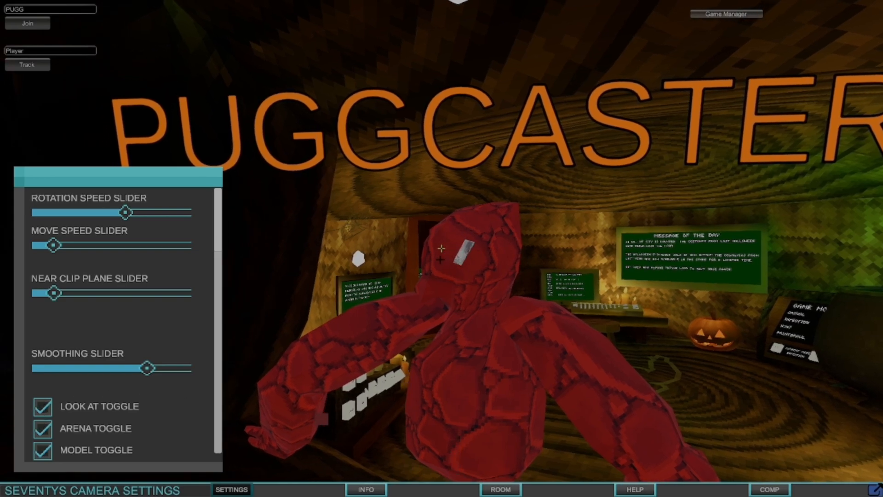
pyautogui.click(42, 406)
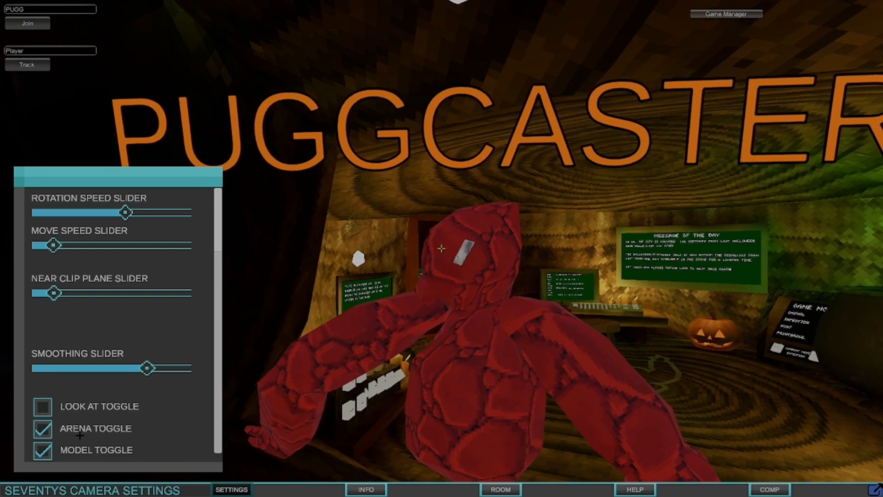
pyautogui.click(42, 428)
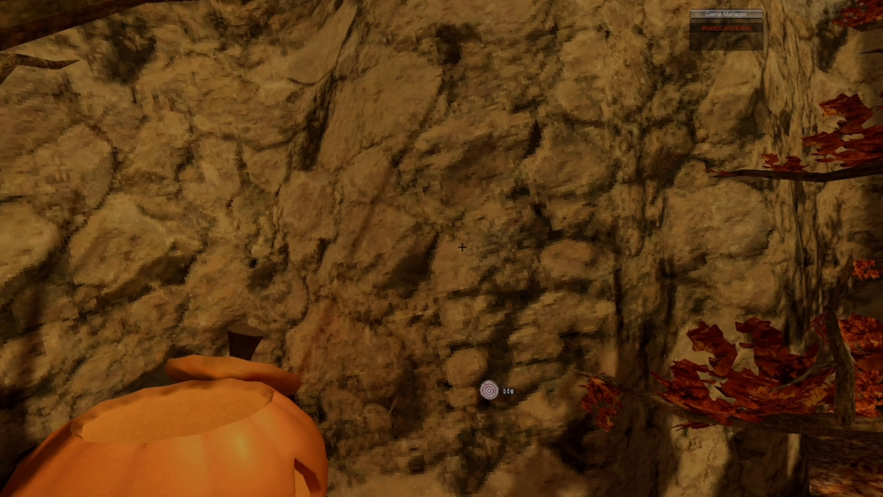
# Step: Show the camera INFO readout reporting a 105 field of view
pyautogui.scroll(-3)
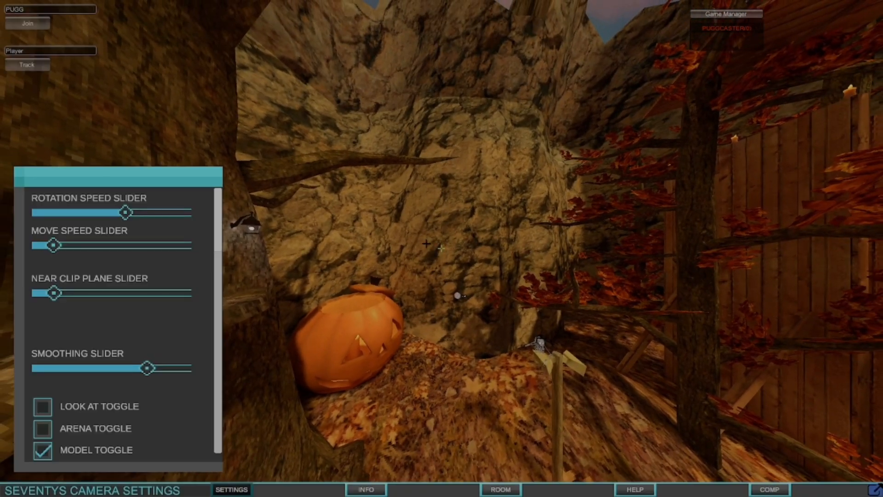
pyautogui.click(365, 488)
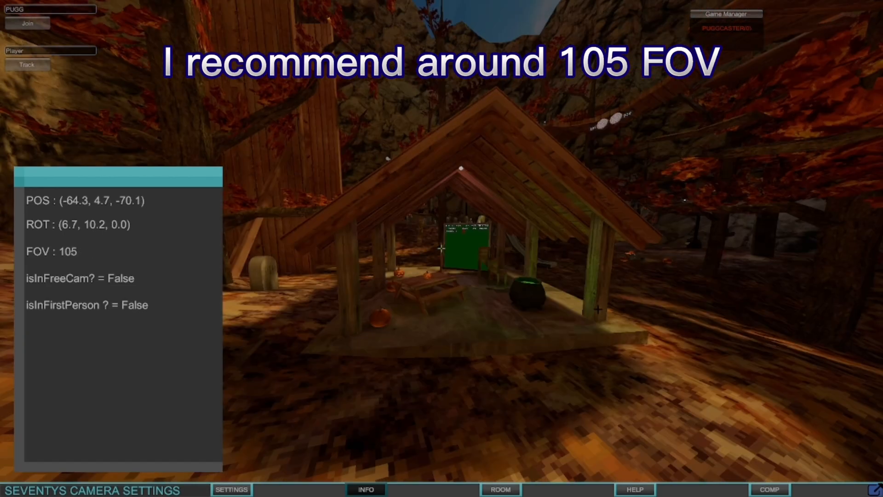
pyautogui.moveTo(265, 312)
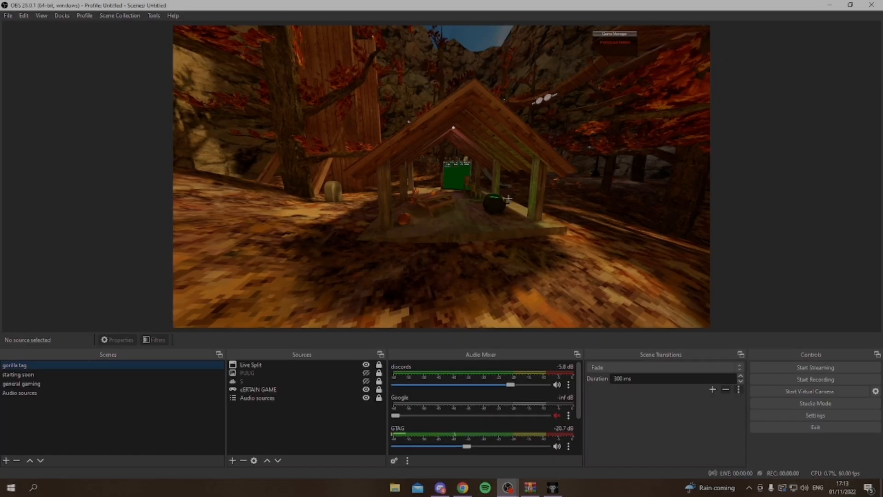
pyautogui.moveTo(643, 172)
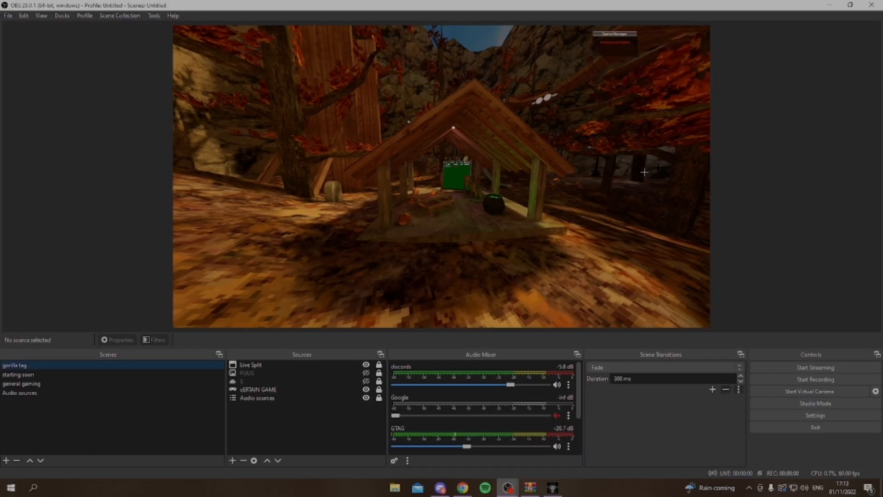
# Step: Decline WinRAR's prompt to update the LiveSplit archive with modified files
pyautogui.click(10, 487)
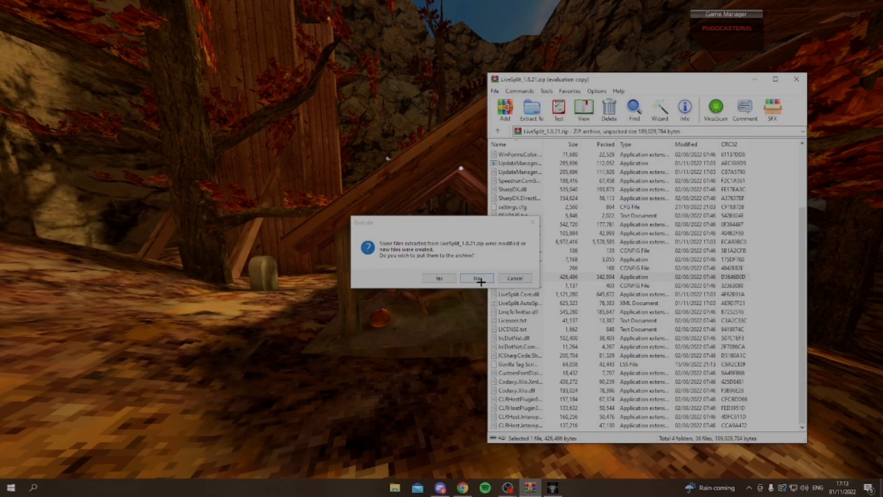
pyautogui.click(476, 278)
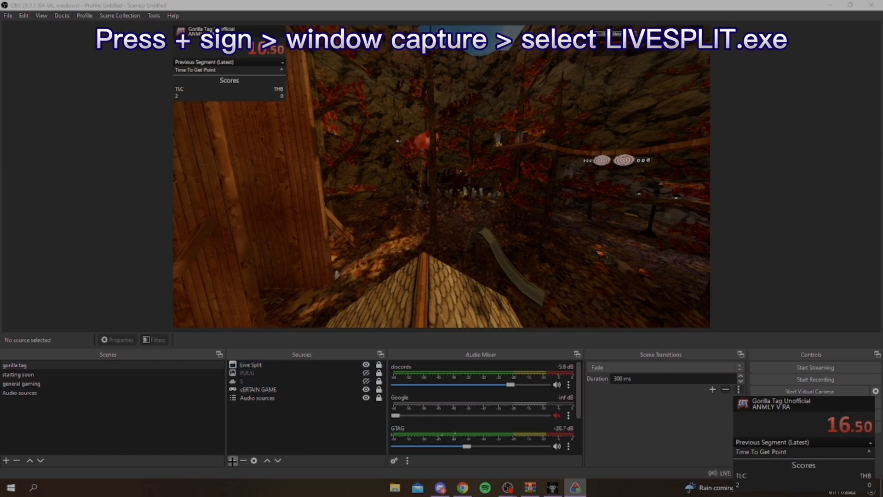
pyautogui.click(231, 460)
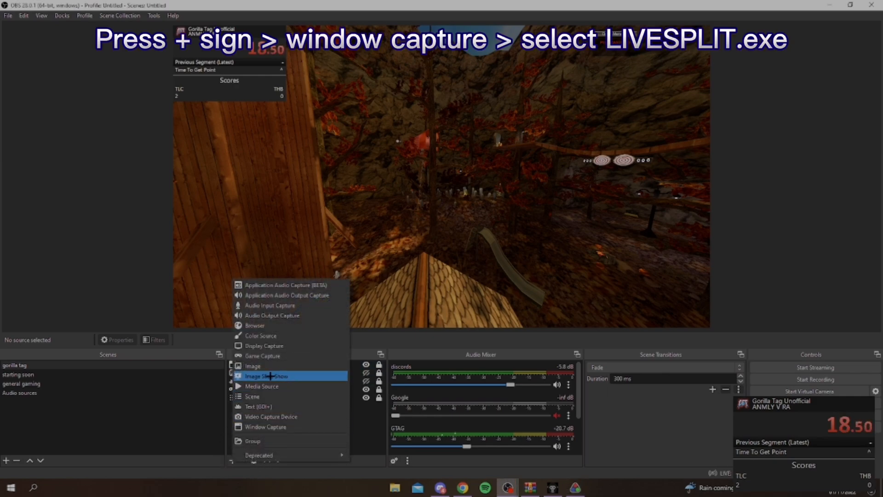
pyautogui.moveTo(270, 416)
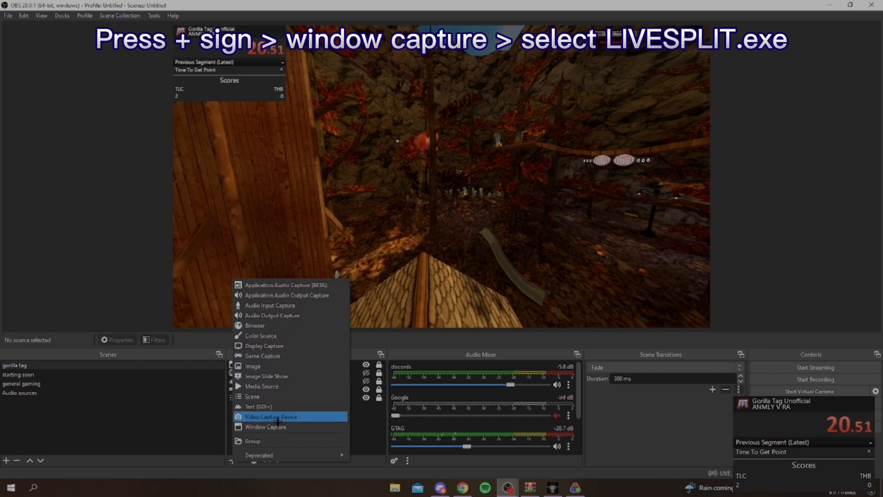
pyautogui.click(265, 426)
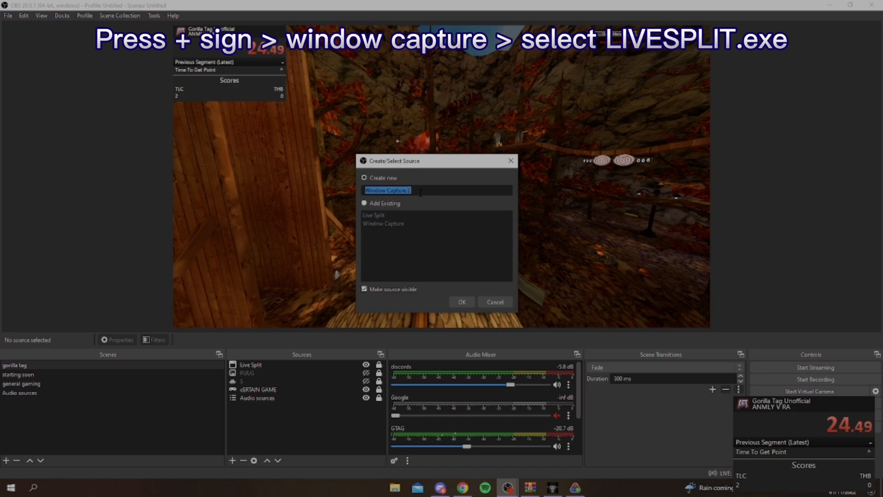
pyautogui.write('live split')
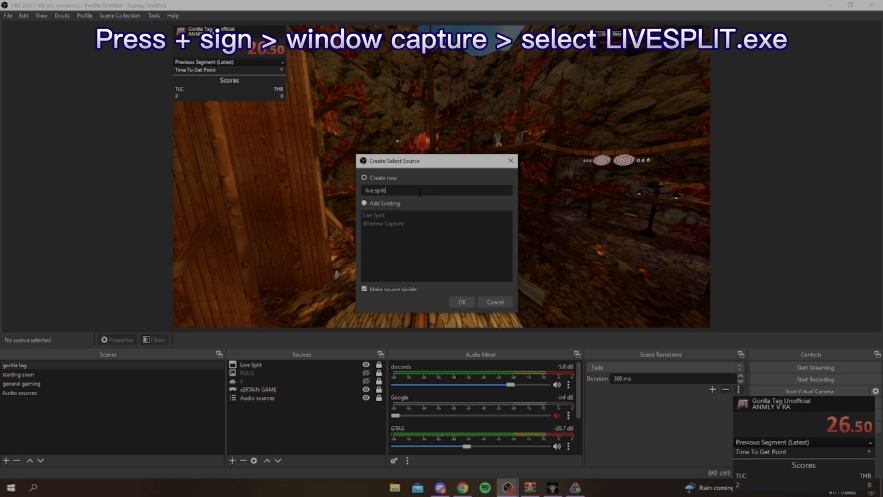
pyautogui.click(461, 301)
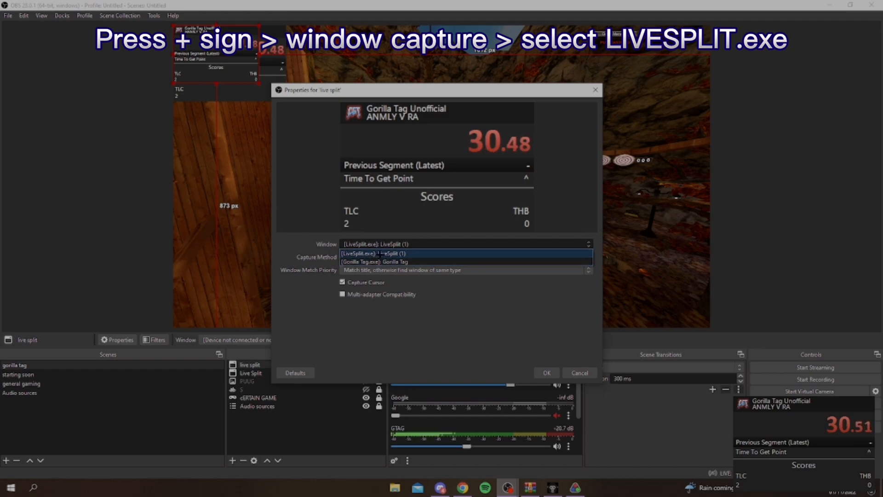
pyautogui.click(375, 253)
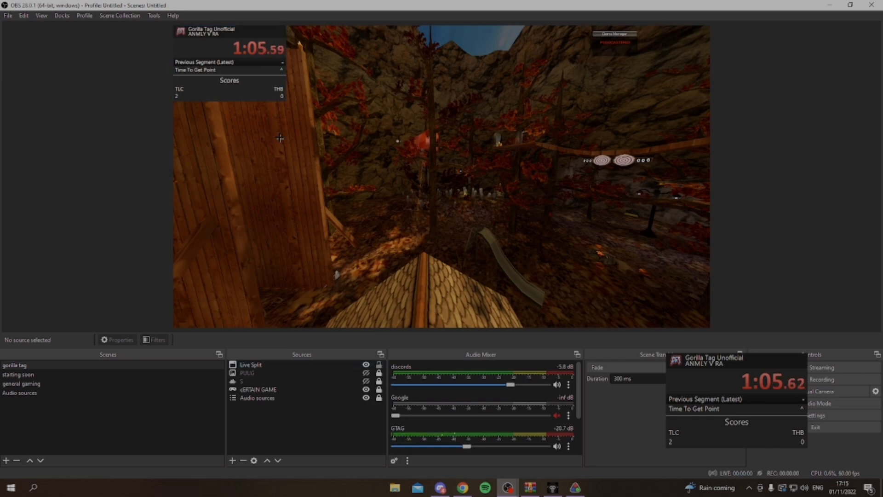
pyautogui.click(251, 364)
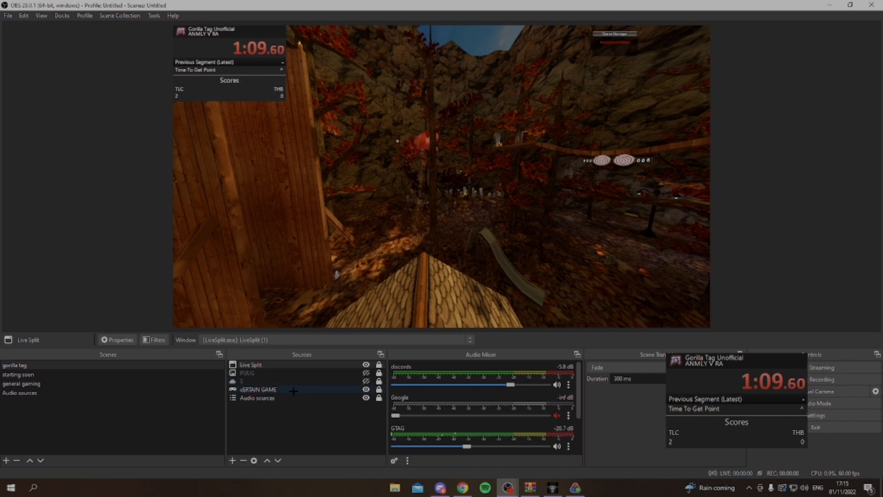
pyautogui.click(257, 389)
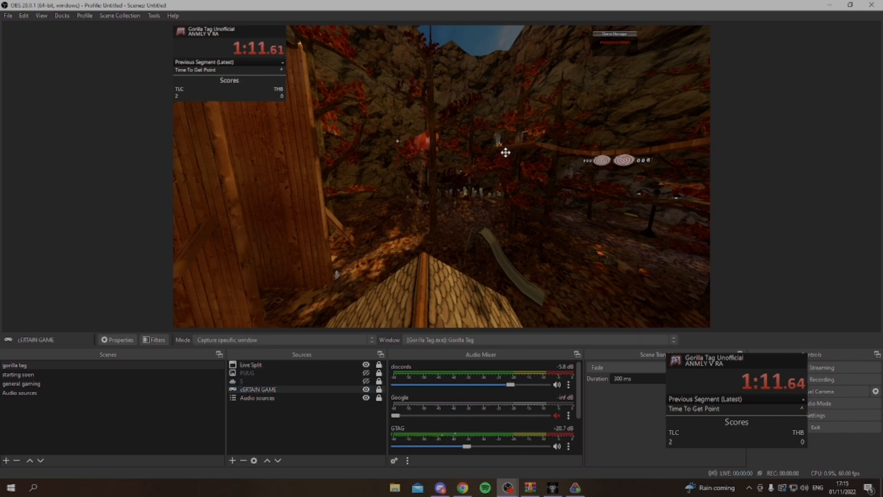
pyautogui.click(232, 459)
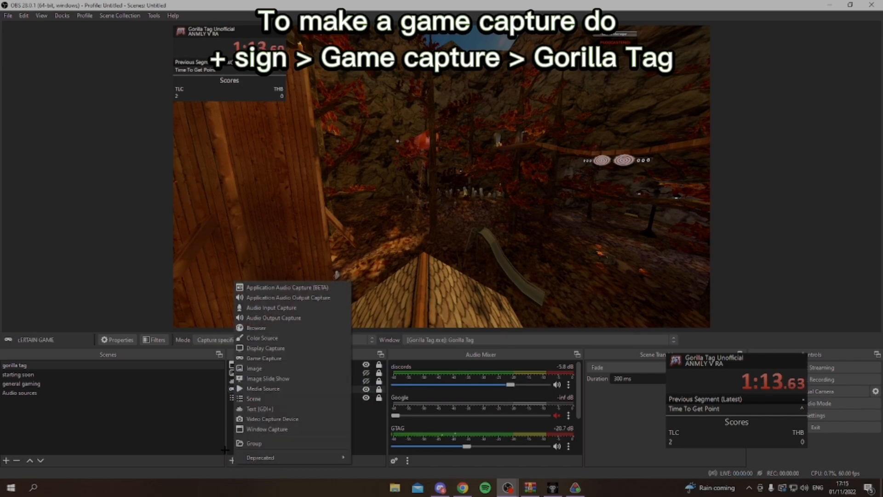
pyautogui.moveTo(264, 358)
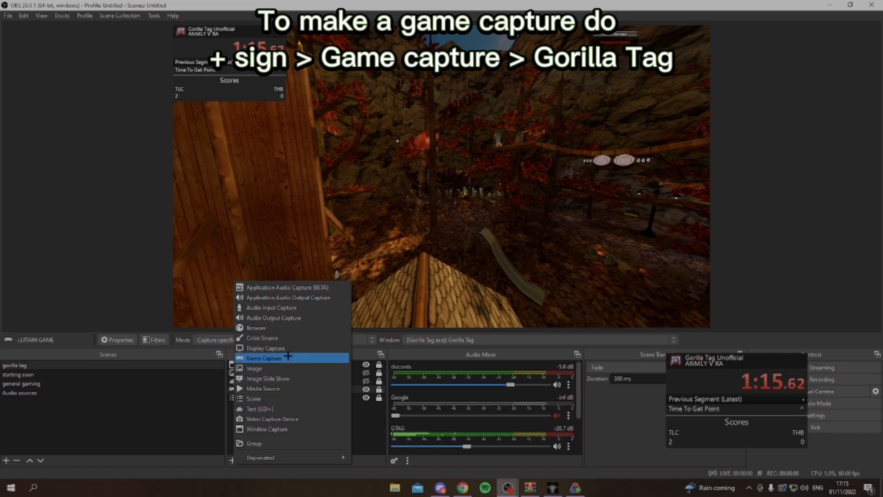
pyautogui.click(263, 357)
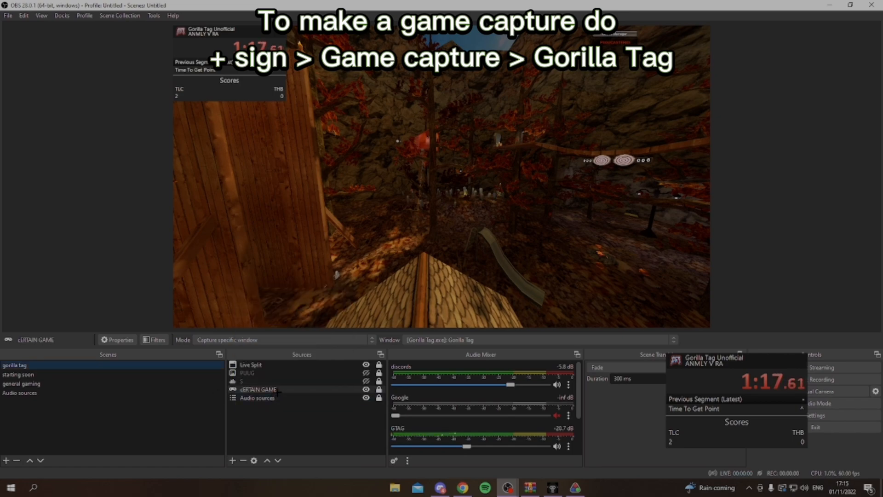
pyautogui.doubleClick(258, 389)
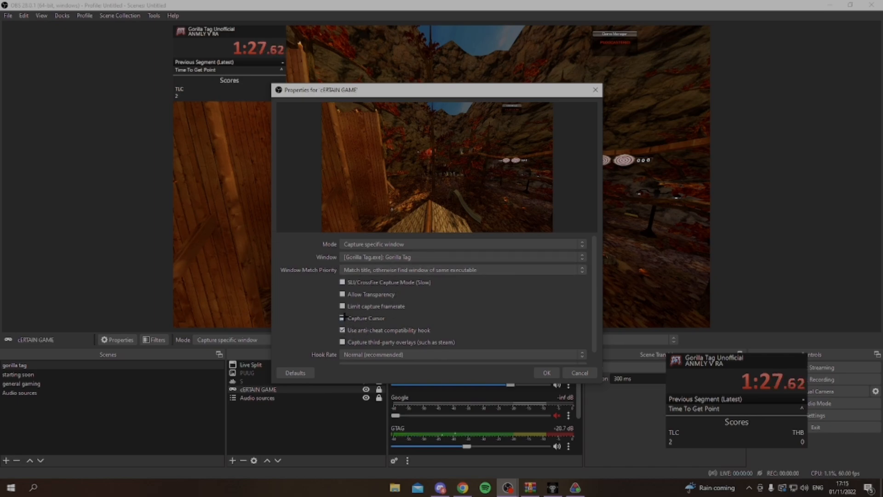
pyautogui.click(545, 372)
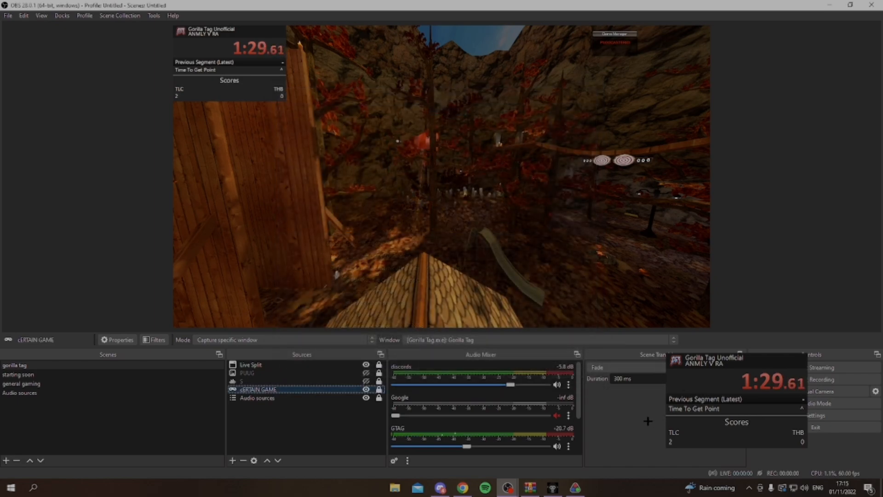